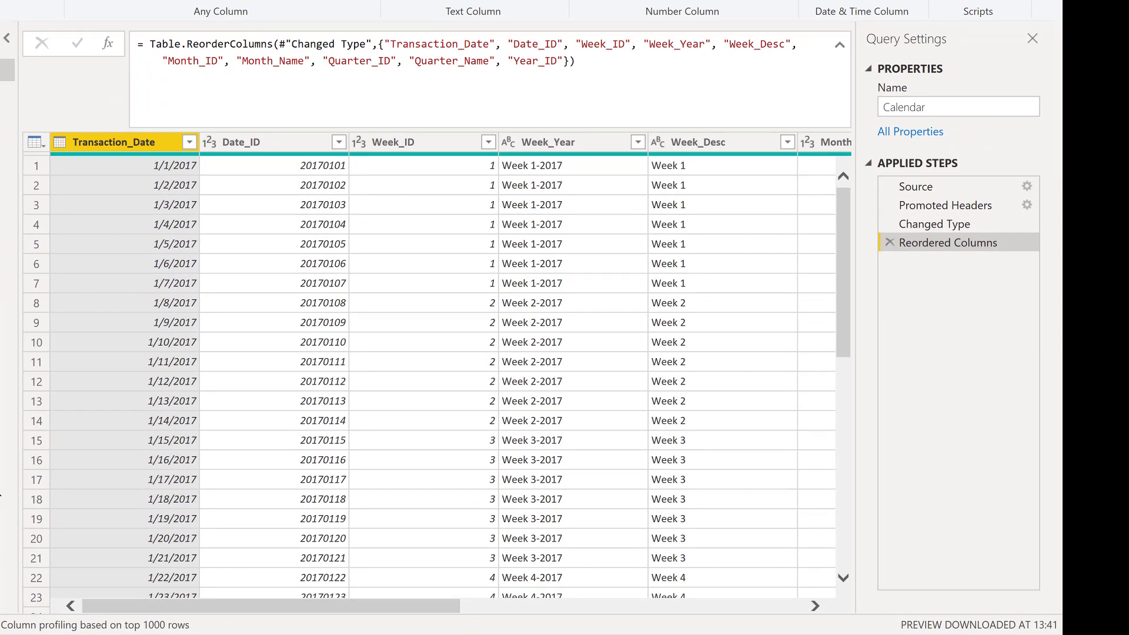
{"action": "mouse_move", "coordinate": [454, 155]}
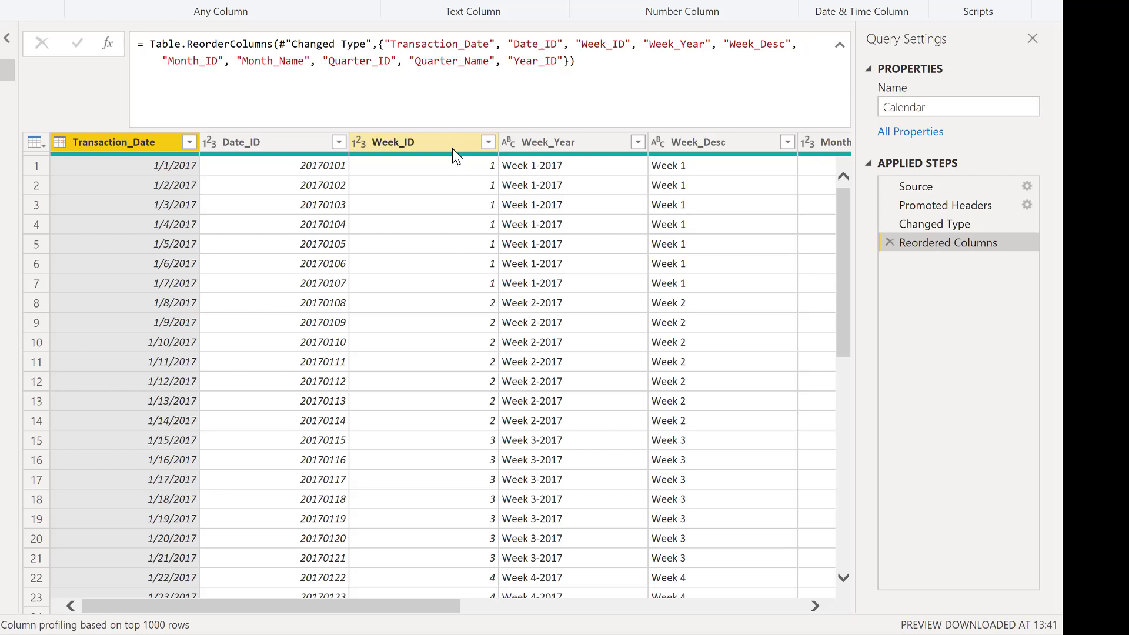
Step: Sort the Calendar table by Week_ID descending as a new Sorted Rows step
{"action": "left_click", "coordinate": [547, 142]}
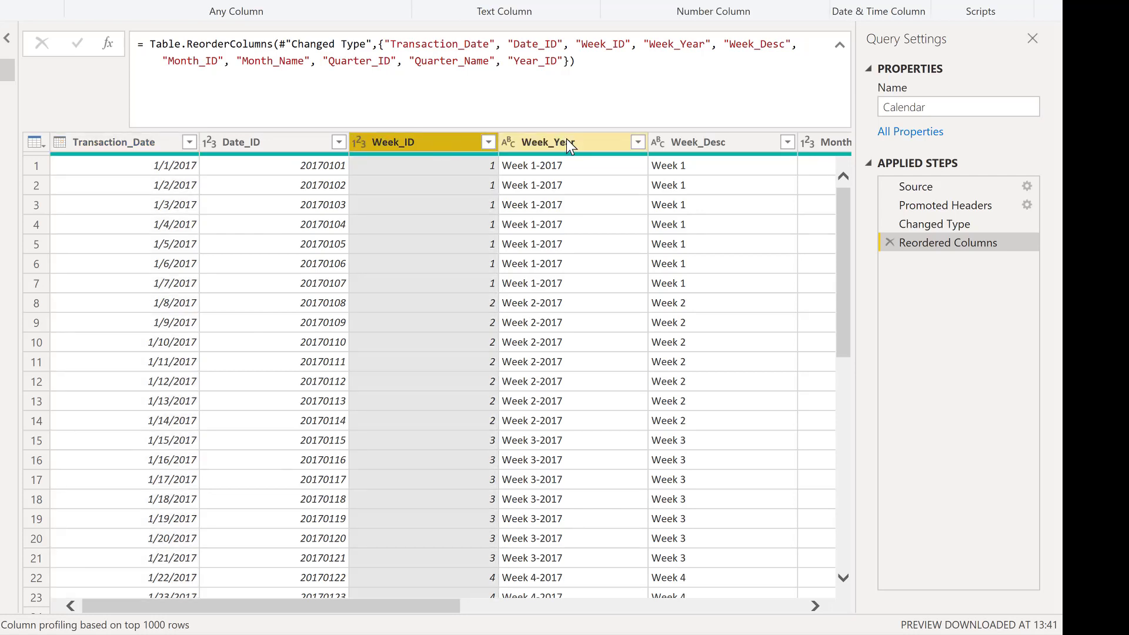
{"action": "left_click", "coordinate": [563, 142]}
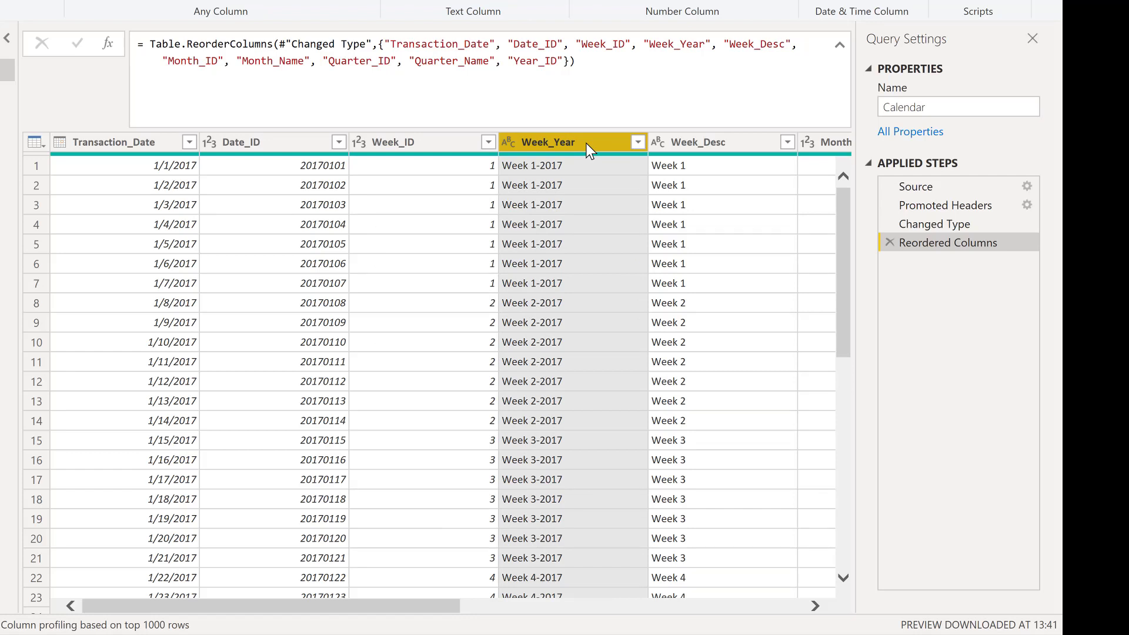
{"action": "left_click", "coordinate": [393, 142]}
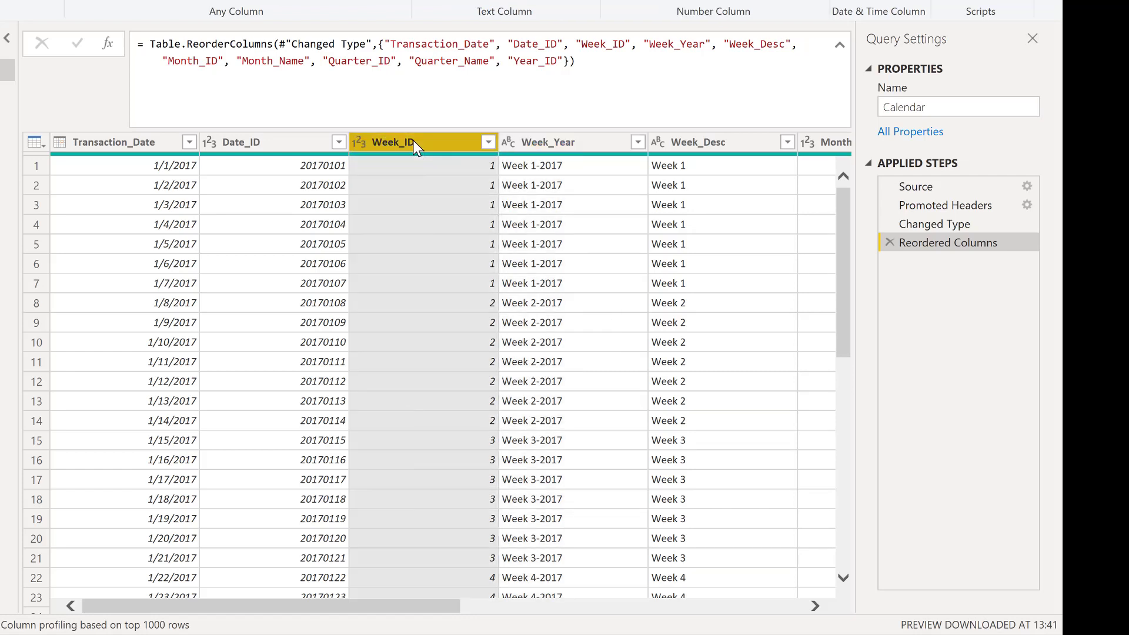
{"action": "mouse_move", "coordinate": [573, 143]}
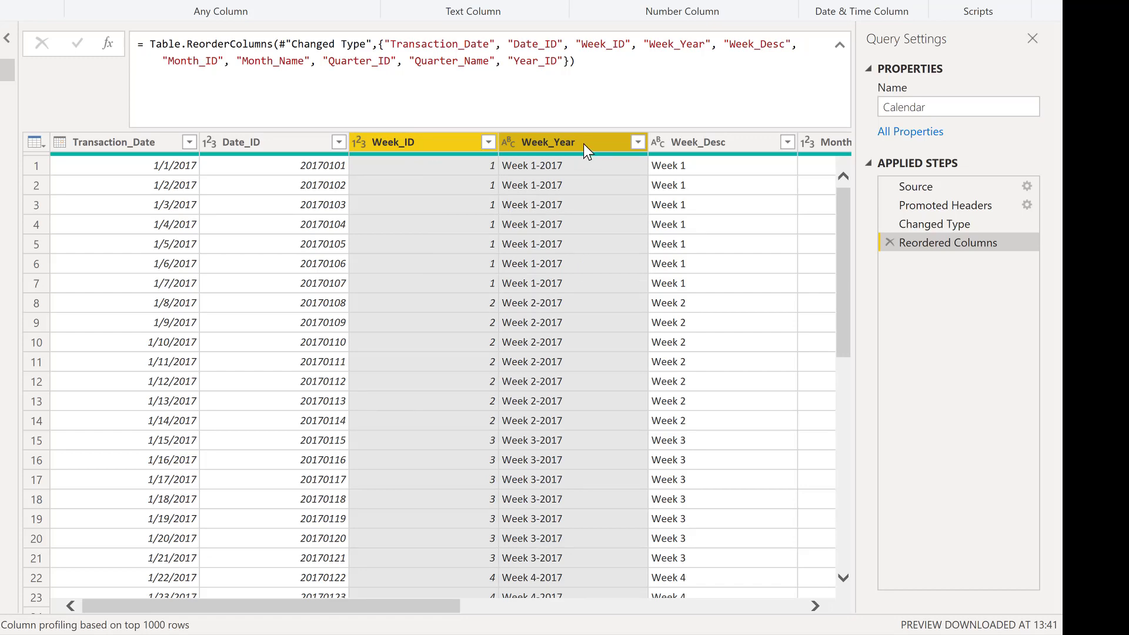
{"action": "left_click", "coordinate": [489, 142]}
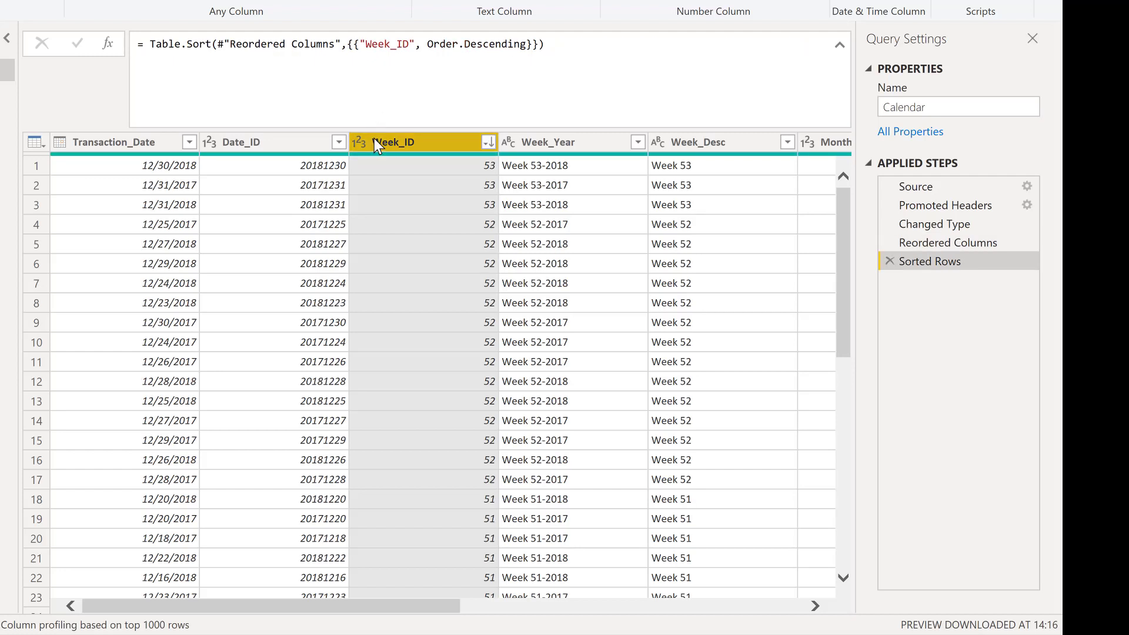
{"action": "mouse_move", "coordinate": [497, 159]}
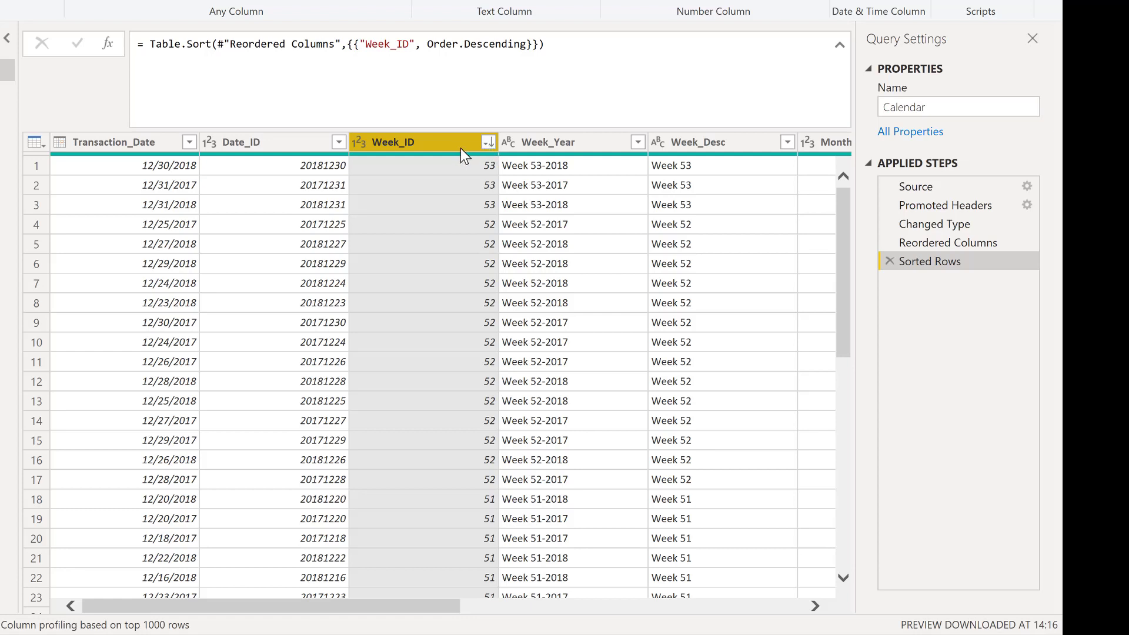
{"action": "mouse_move", "coordinate": [478, 149]}
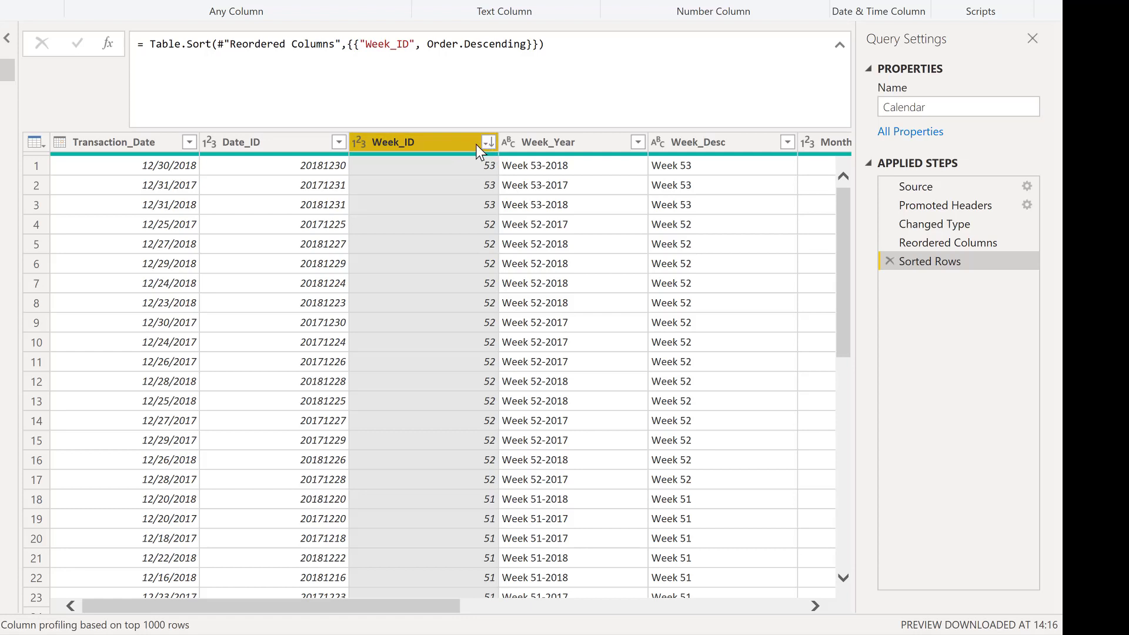
{"action": "mouse_move", "coordinate": [493, 178]}
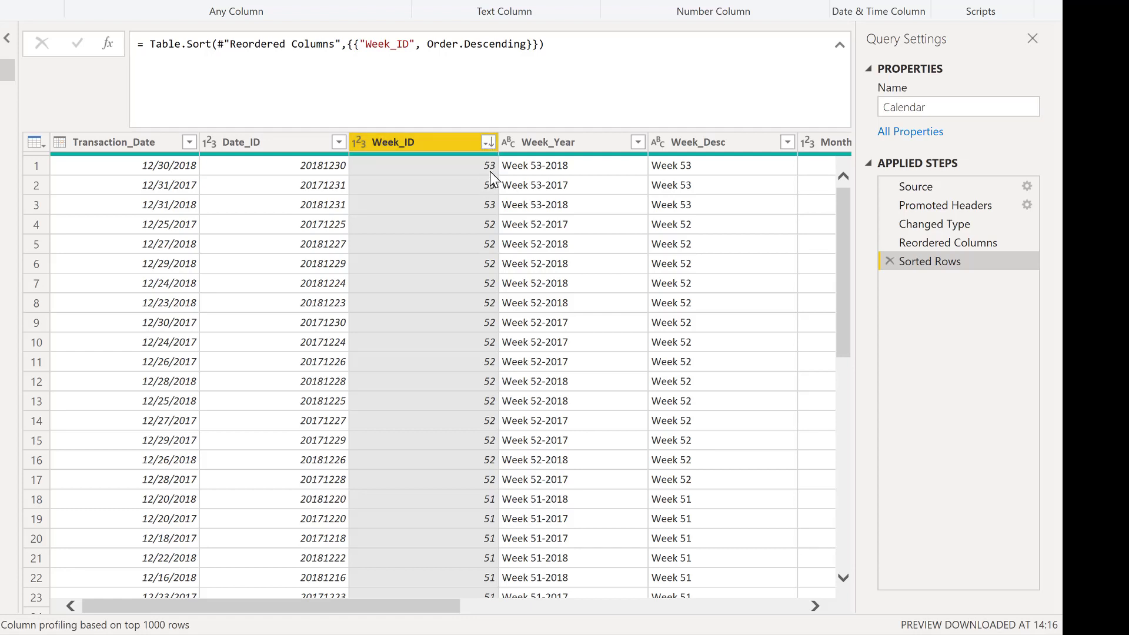
{"action": "mouse_move", "coordinate": [611, 153]}
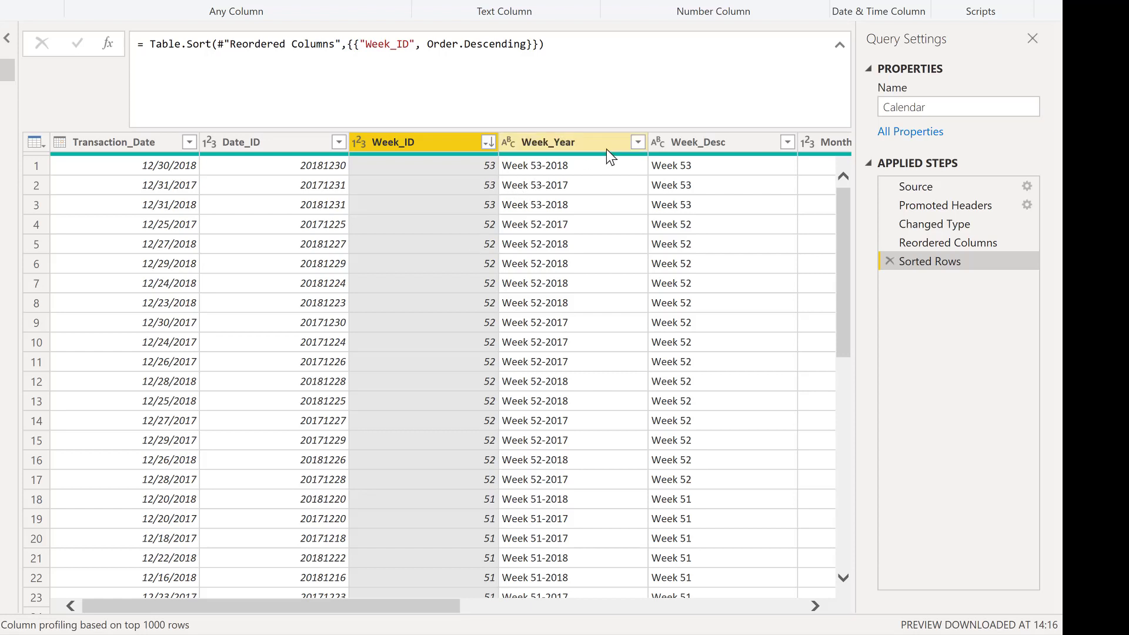
Step: Select the Week_Year column and review the sorted rows
{"action": "left_click", "coordinate": [547, 142]}
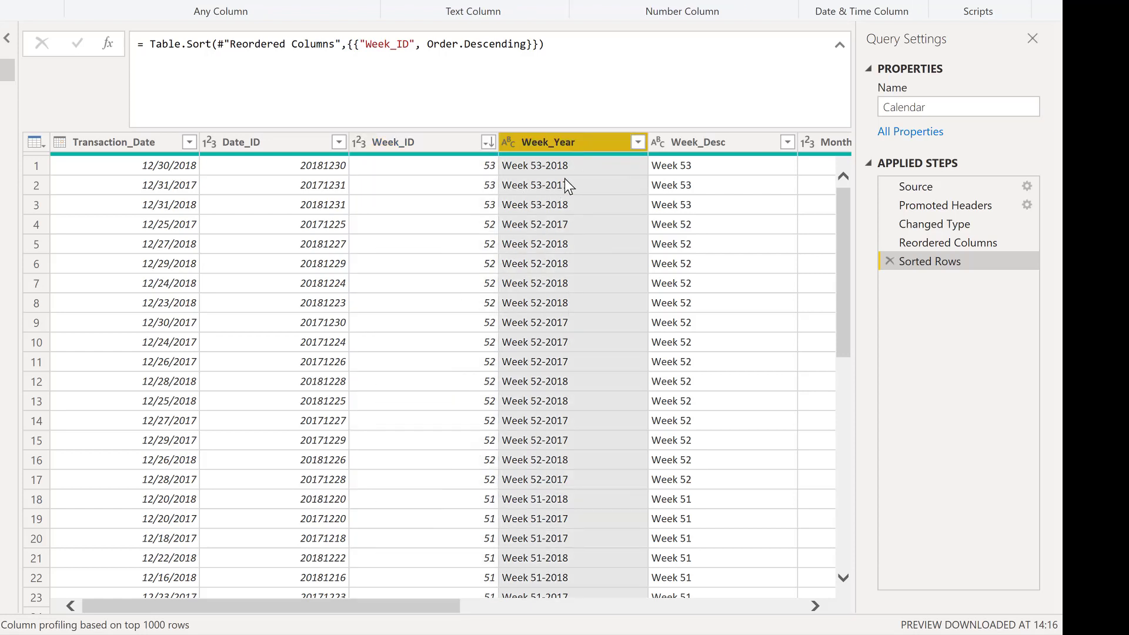
{"action": "mouse_move", "coordinate": [589, 202]}
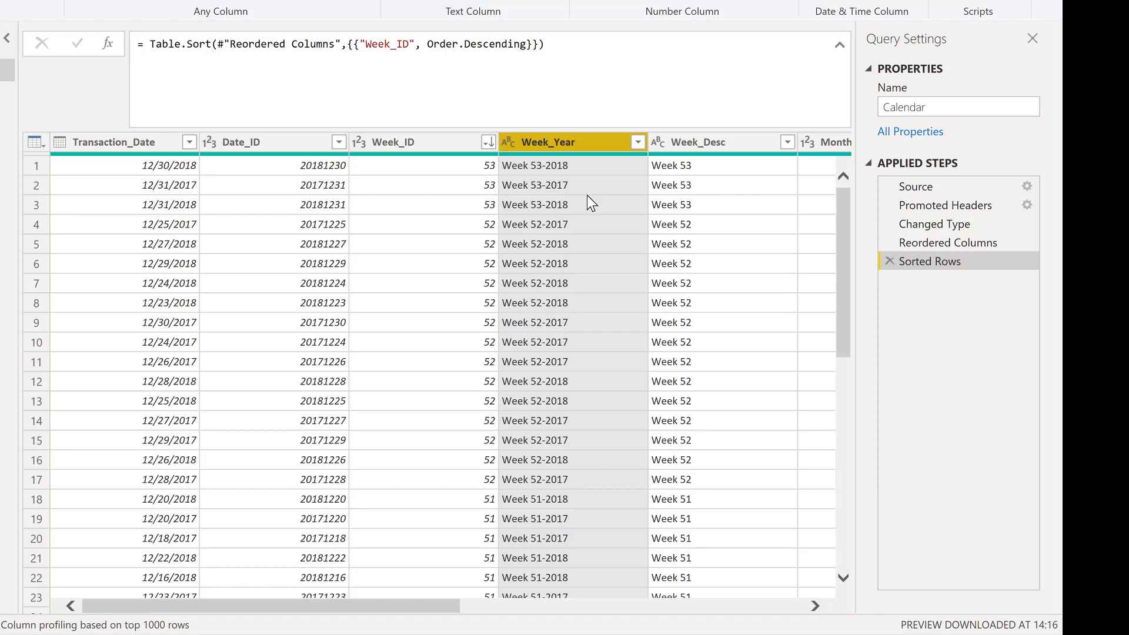
{"action": "mouse_move", "coordinate": [562, 197]}
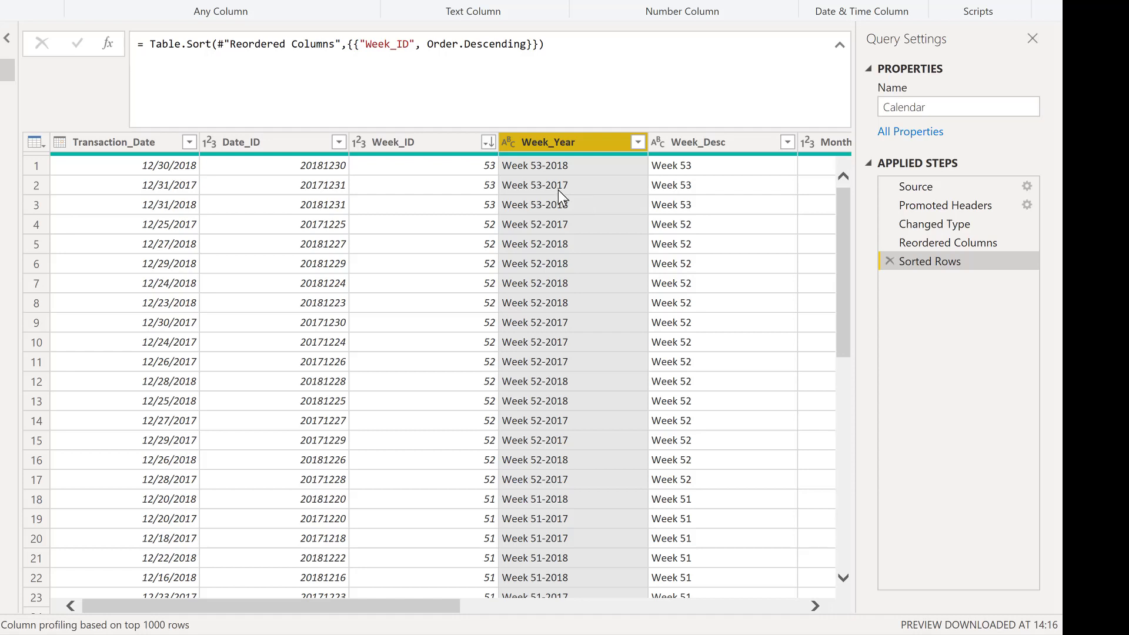
{"action": "mouse_move", "coordinate": [585, 194]}
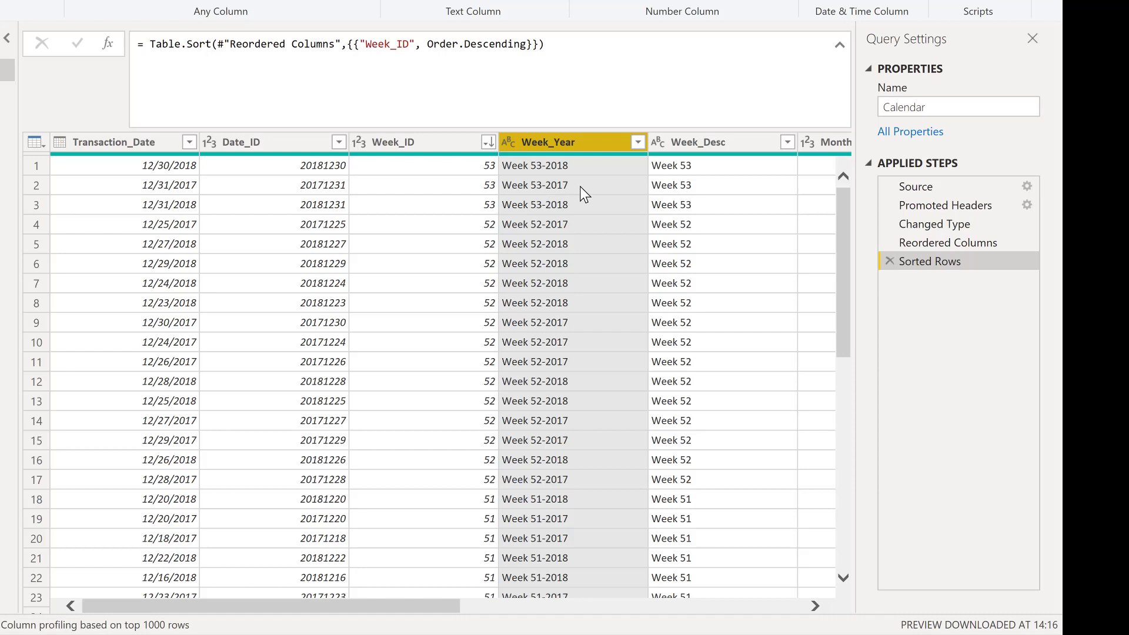
{"action": "mouse_move", "coordinate": [543, 217]}
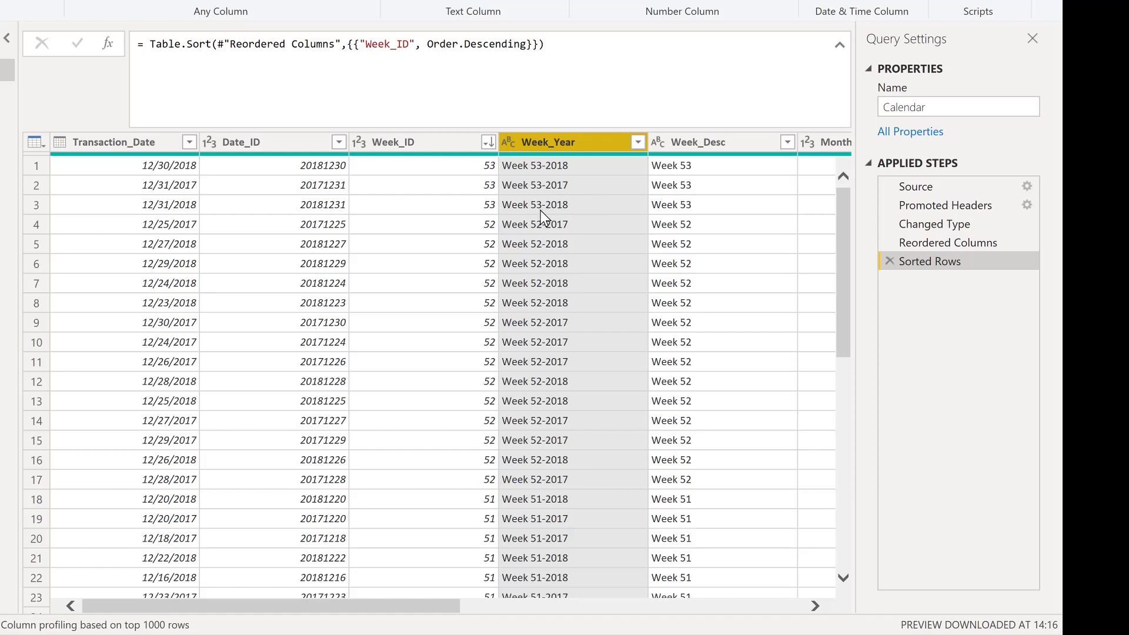
{"action": "mouse_move", "coordinate": [585, 229]}
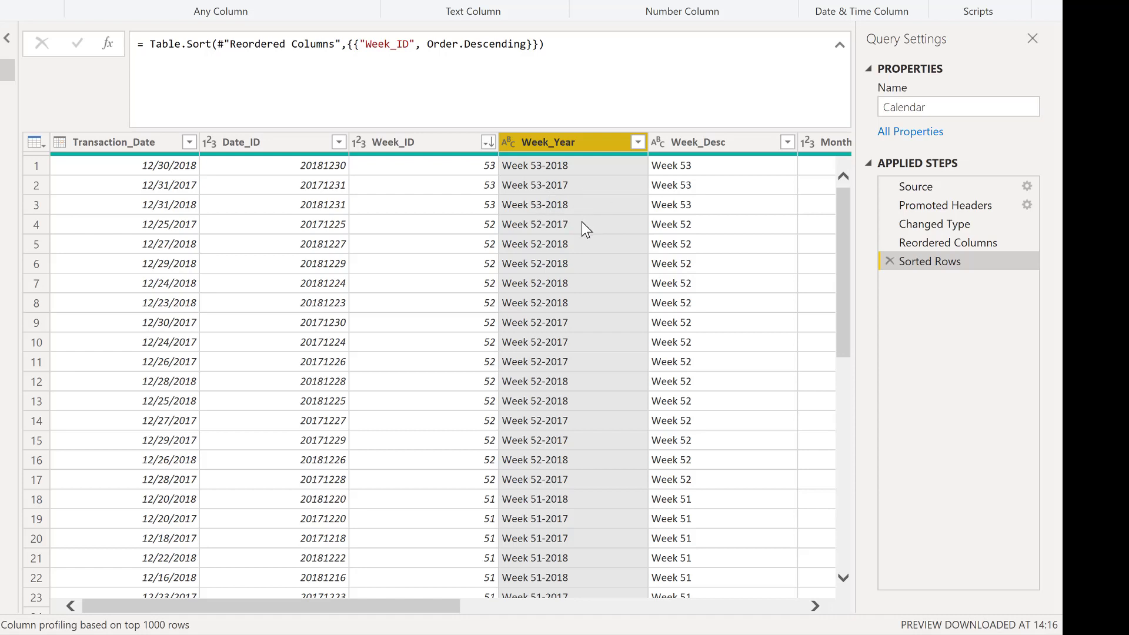
{"action": "mouse_move", "coordinate": [579, 275]}
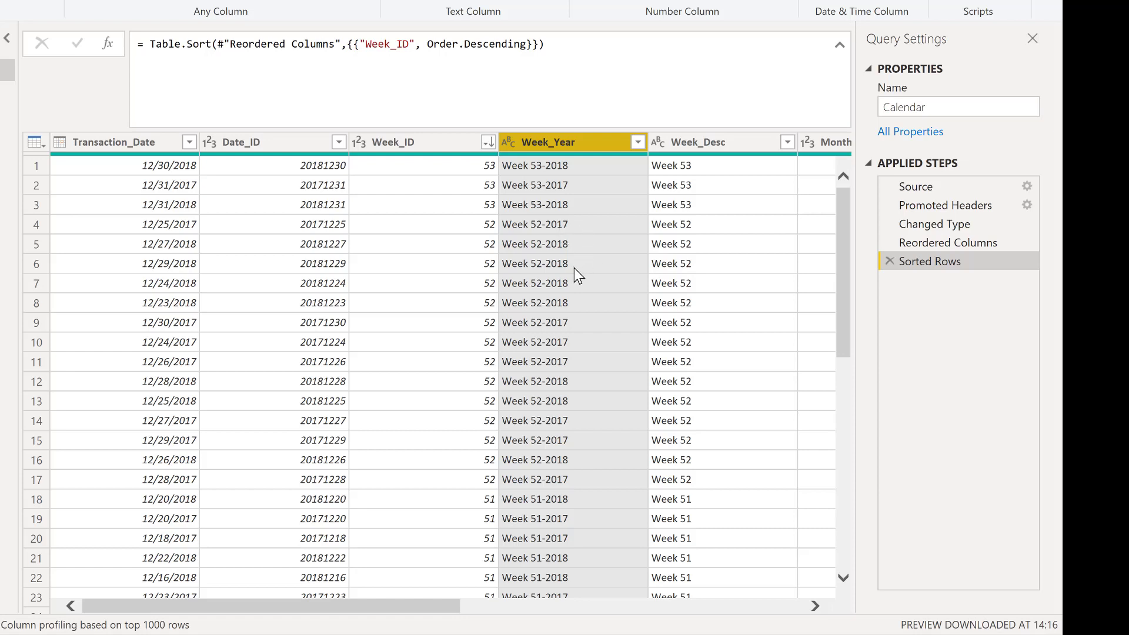
{"action": "mouse_move", "coordinate": [541, 335]}
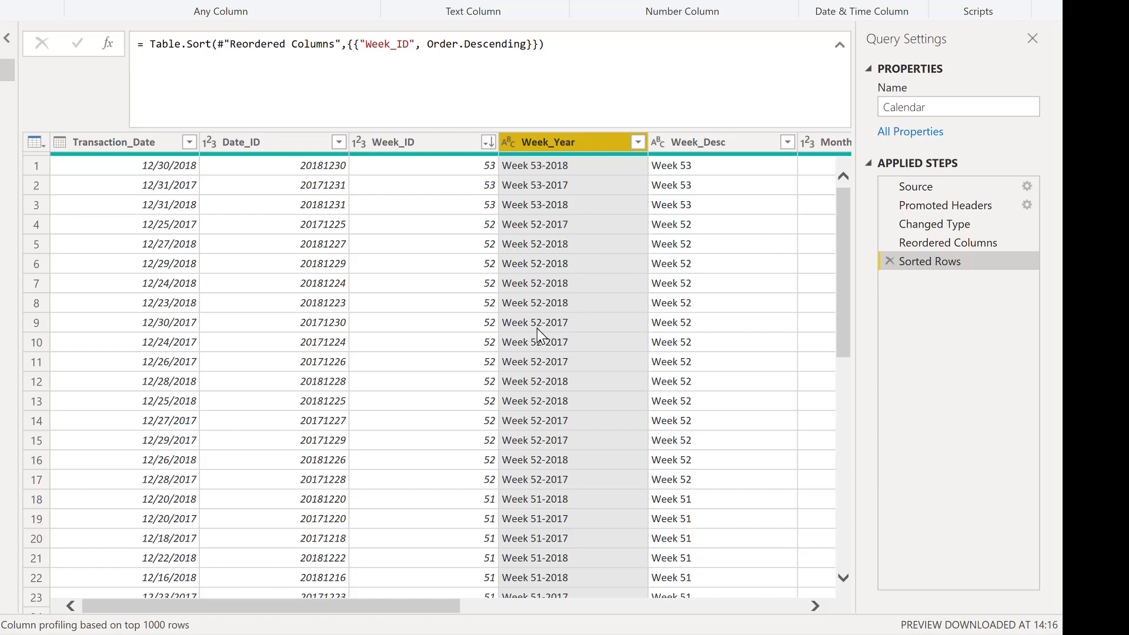
{"action": "mouse_move", "coordinate": [564, 396]}
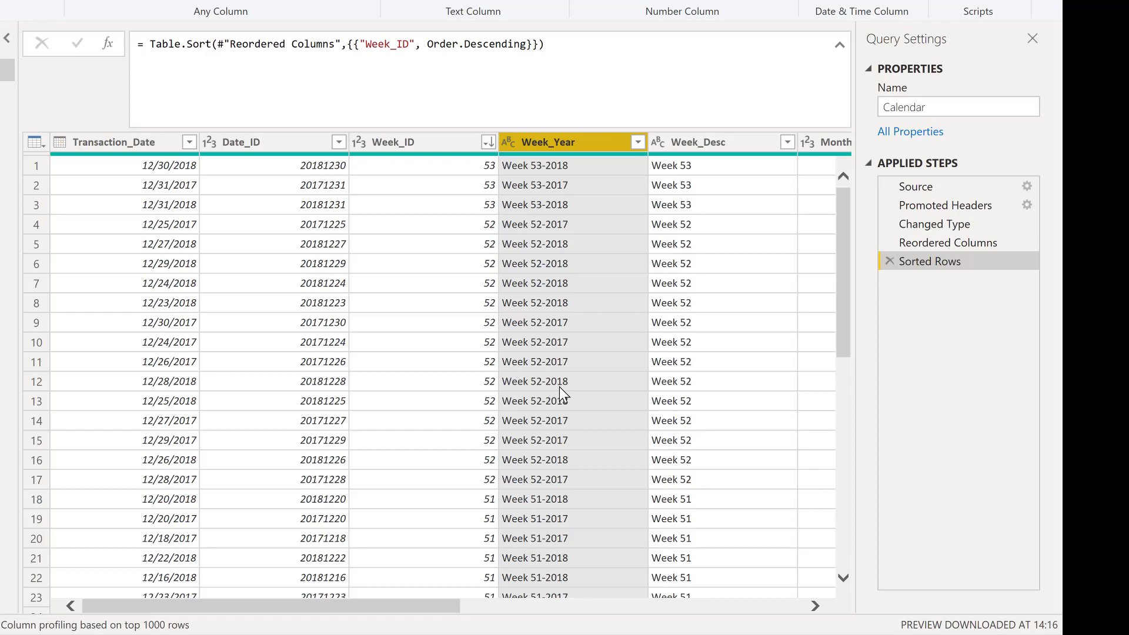
{"action": "scroll", "scroll_direction": "down", "scroll_amount": 3}
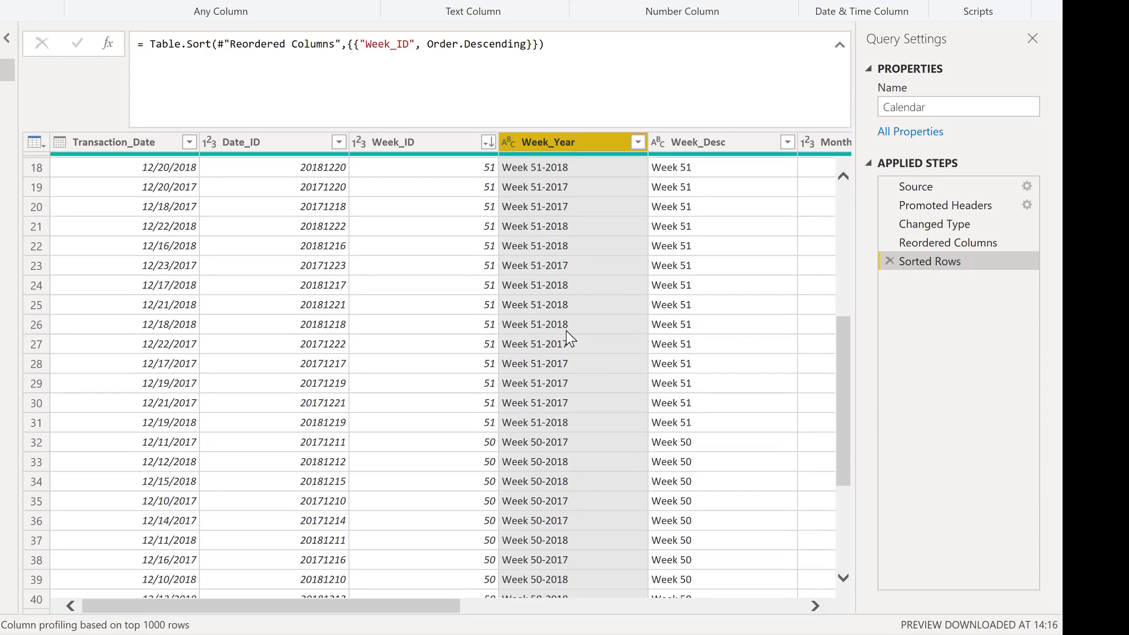
{"action": "scroll", "scroll_direction": "up", "scroll_amount": 3}
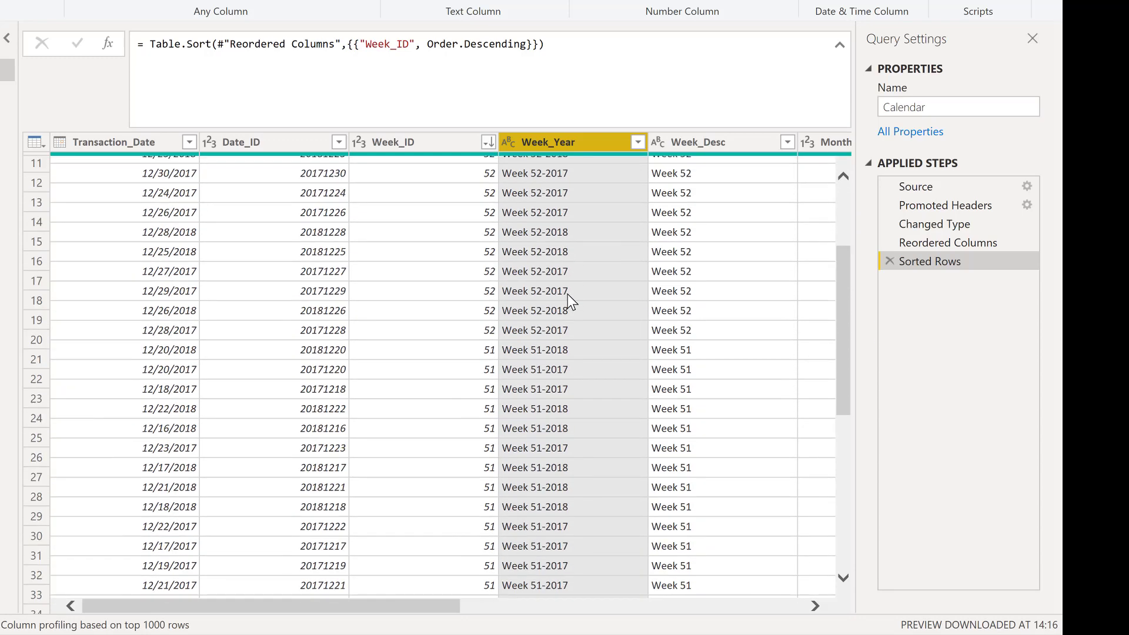
{"action": "scroll", "scroll_direction": "up", "scroll_amount": 3}
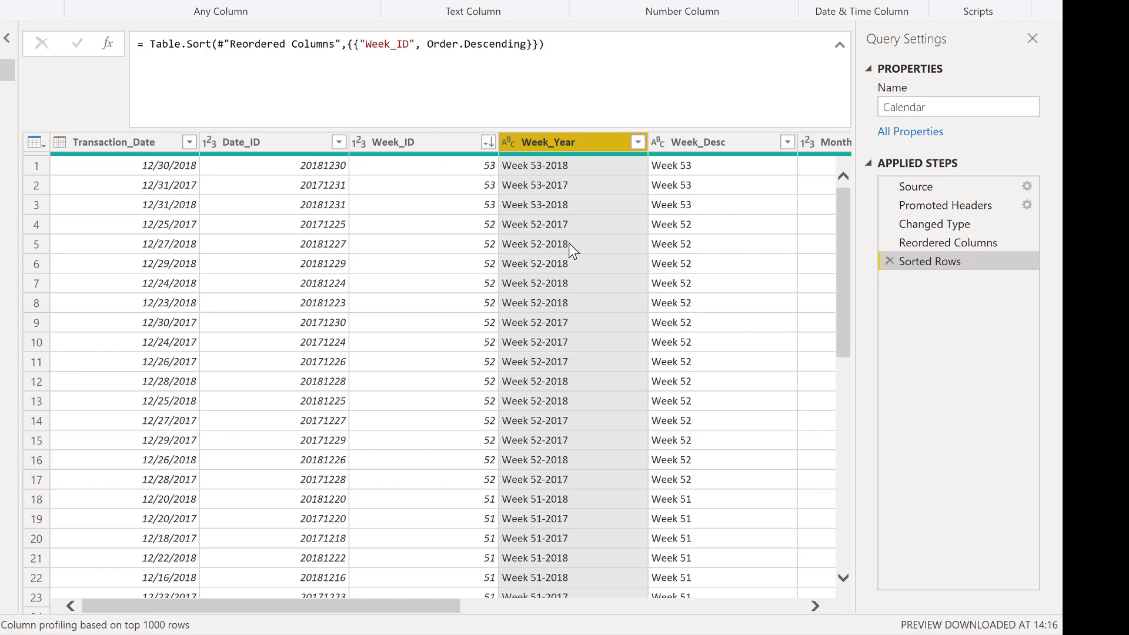
{"action": "mouse_move", "coordinate": [784, 249]}
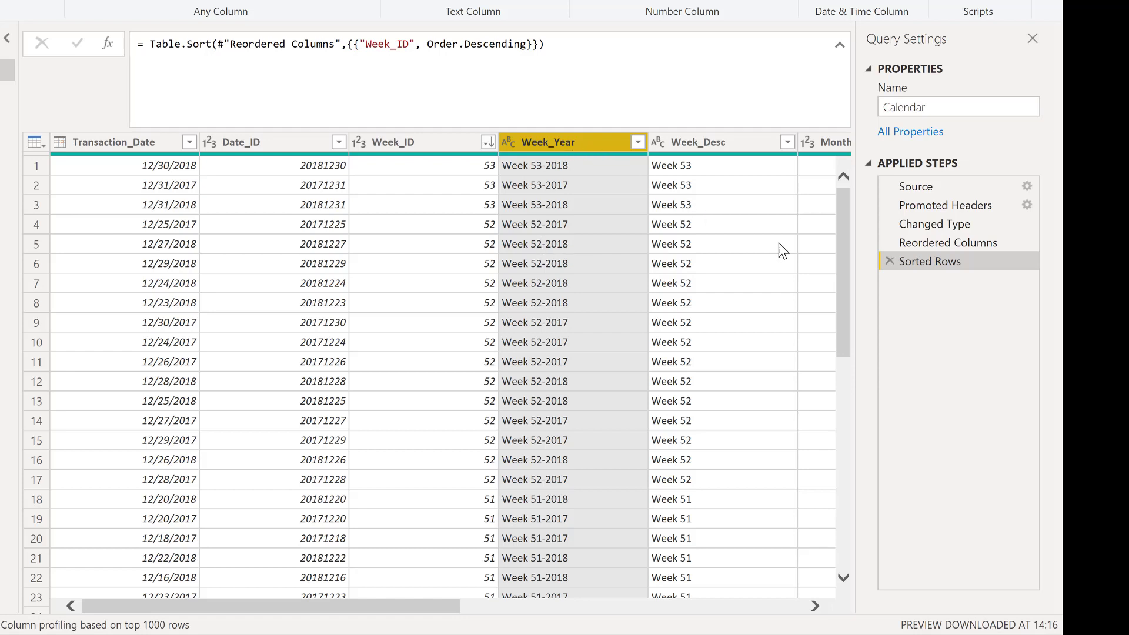
{"action": "mouse_move", "coordinate": [940, 267]}
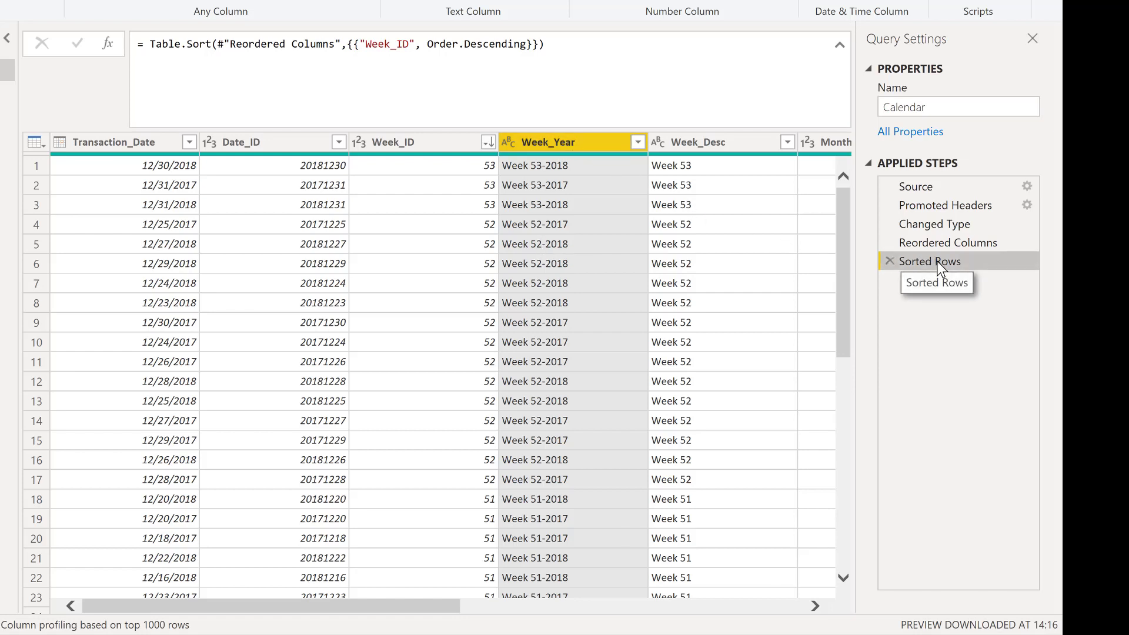
{"action": "mouse_move", "coordinate": [608, 155]}
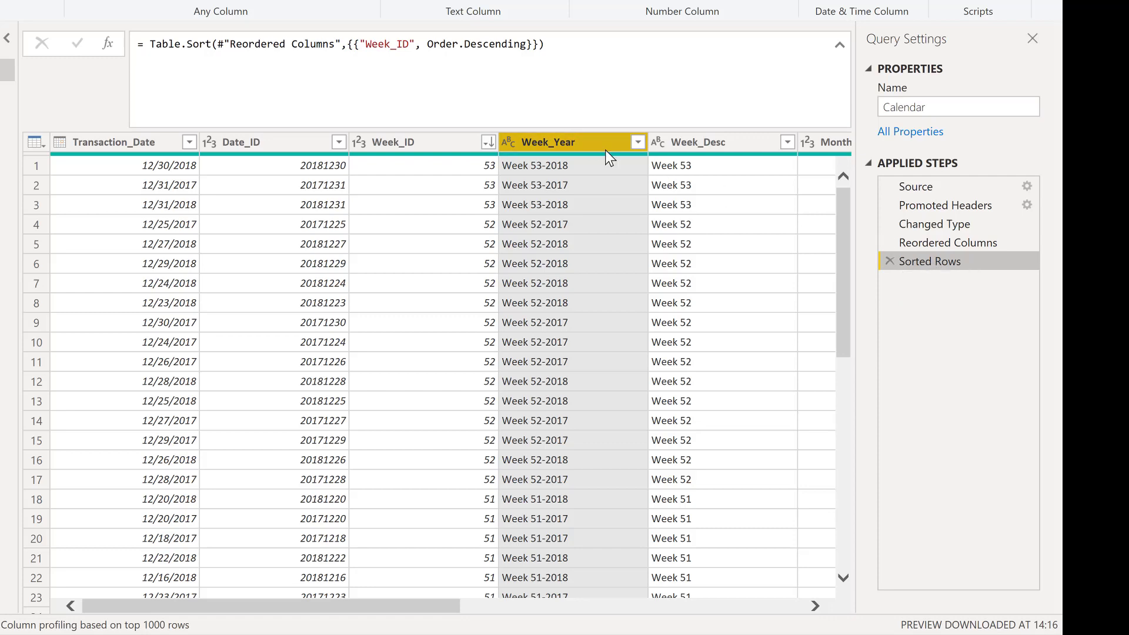
Step: Add Week_Year descending to the sort, then remove it so only Week_ID descending remains
{"action": "left_click", "coordinate": [636, 143]}
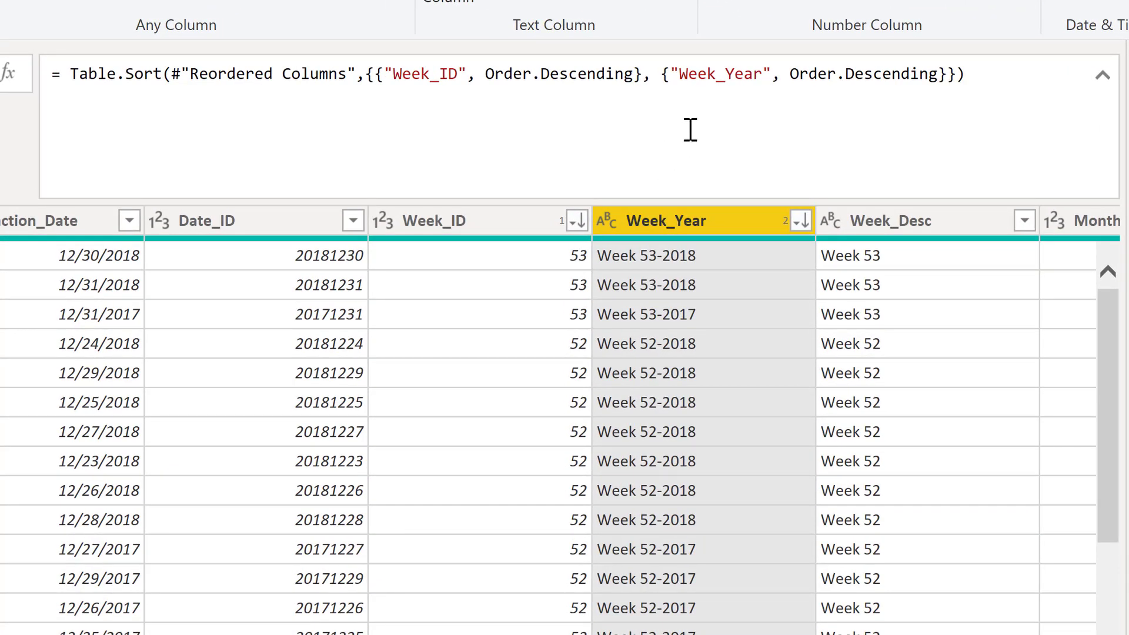
{"action": "mouse_move", "coordinate": [594, 142]}
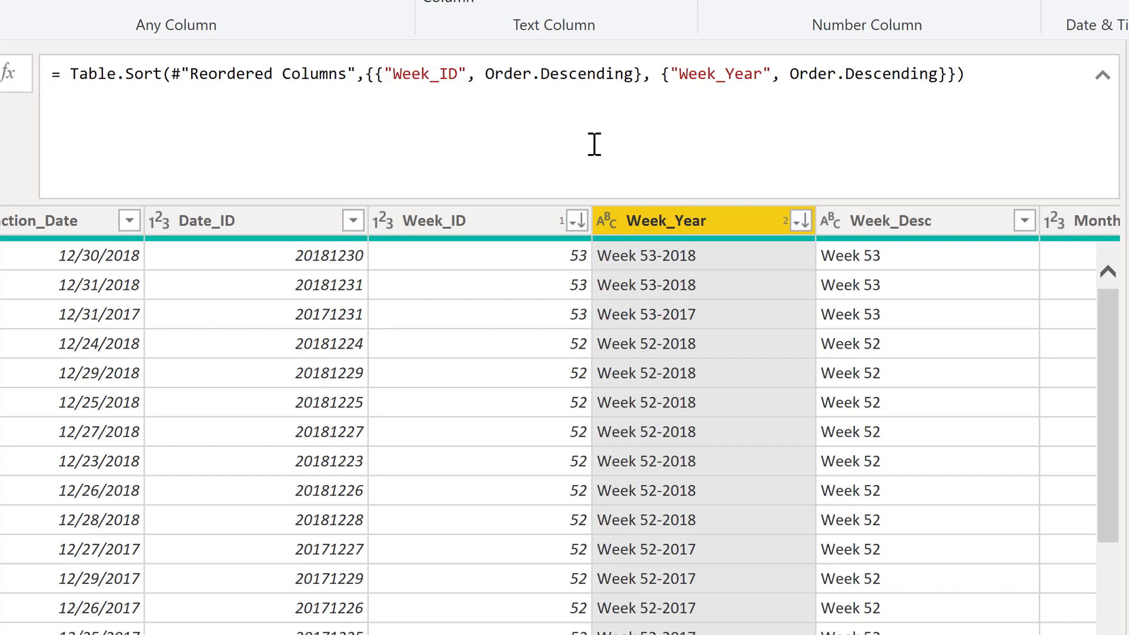
{"action": "mouse_move", "coordinate": [109, 94]}
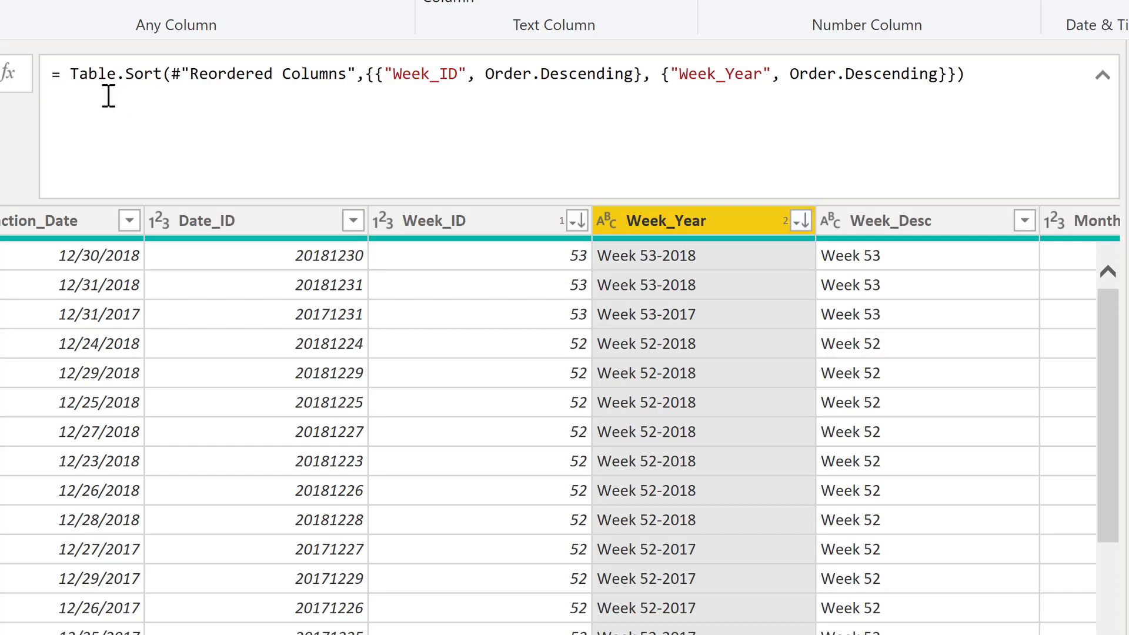
{"action": "mouse_move", "coordinate": [423, 74]}
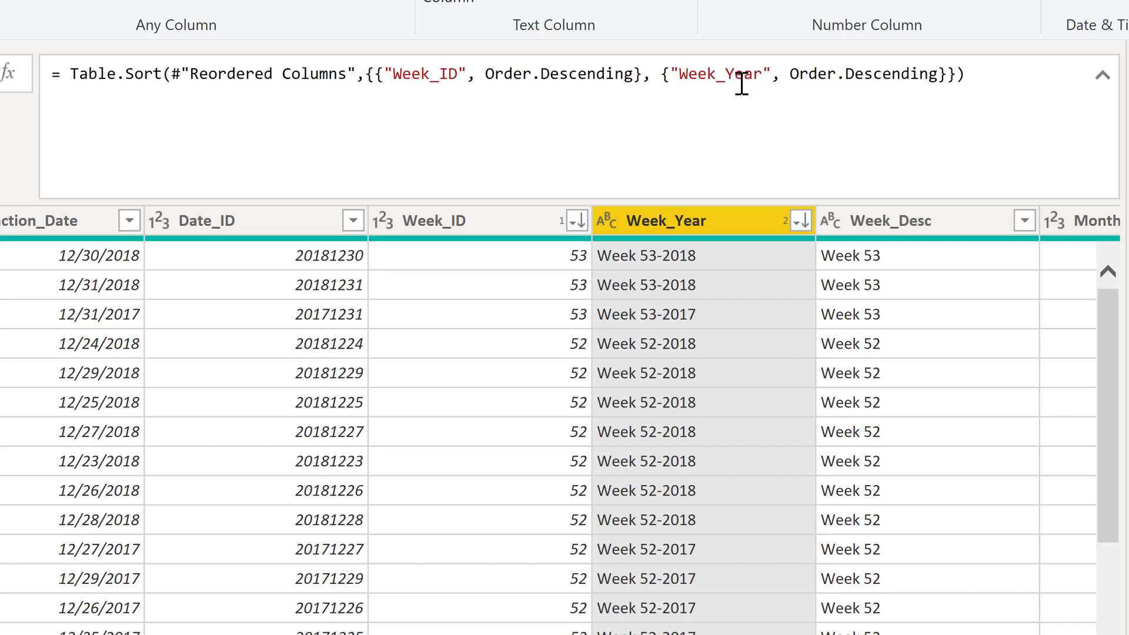
{"action": "mouse_move", "coordinate": [797, 97]}
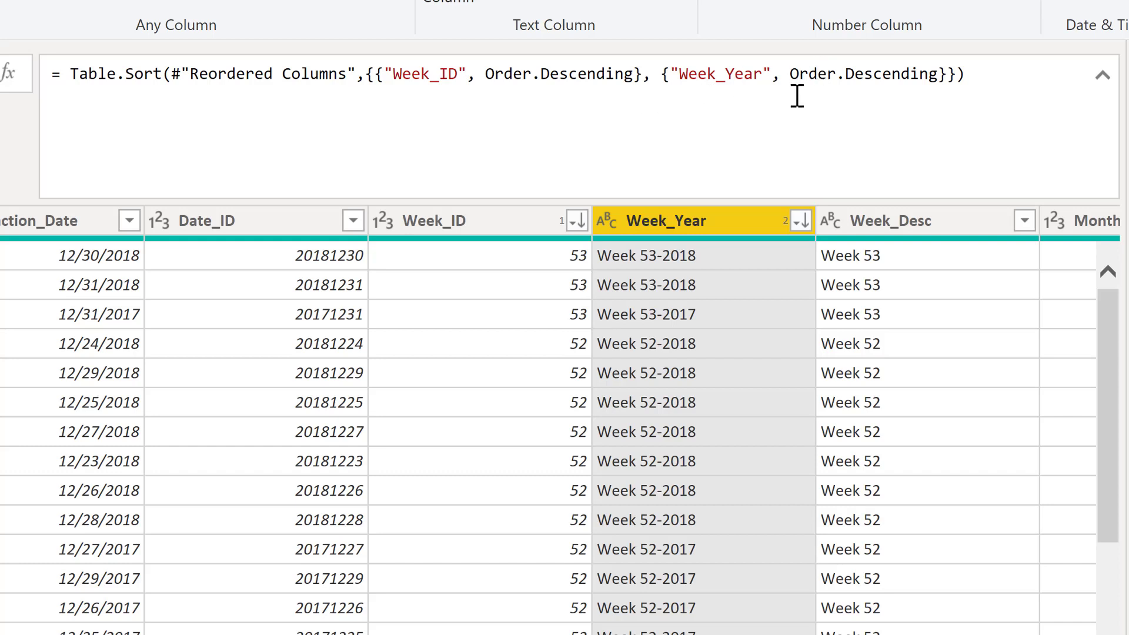
{"action": "mouse_move", "coordinate": [833, 92]}
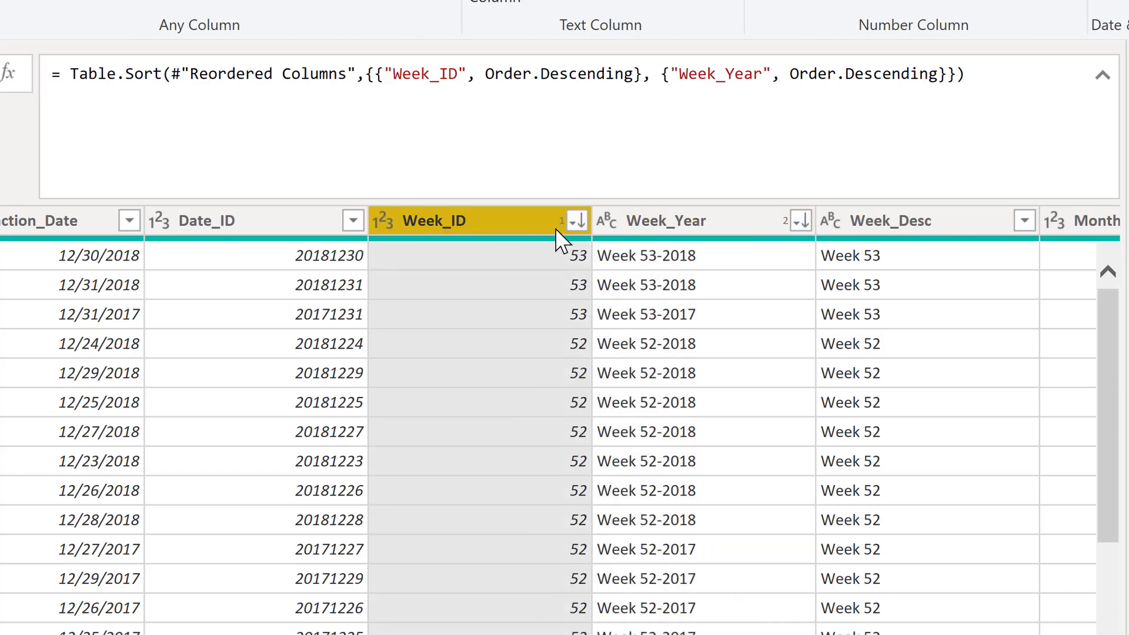
{"action": "mouse_move", "coordinate": [594, 250]}
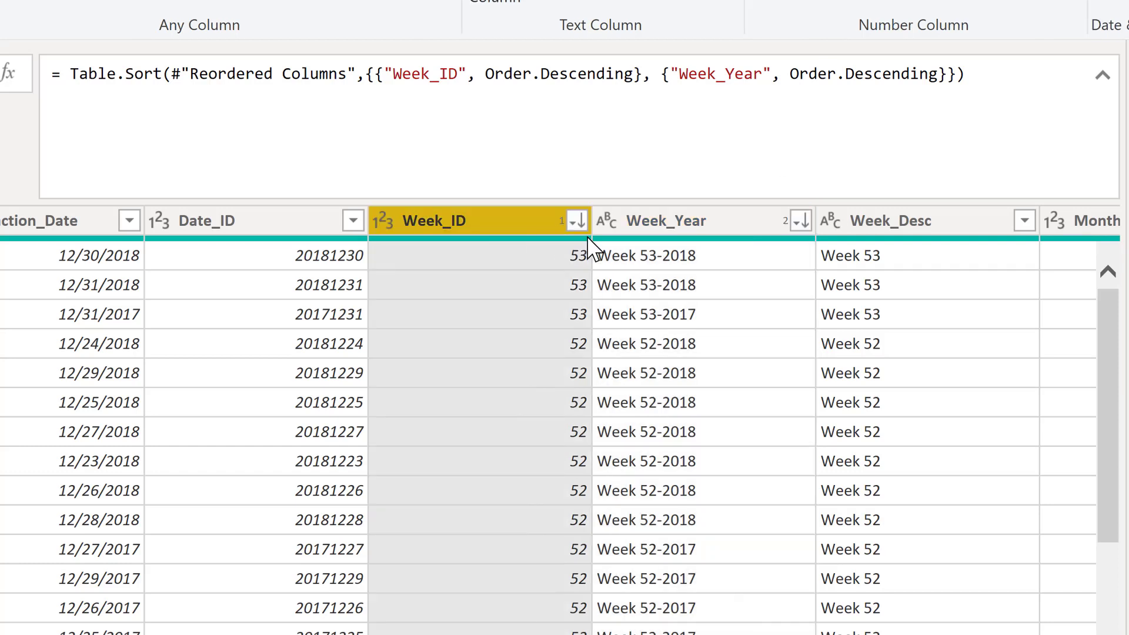
{"action": "left_click", "coordinate": [666, 220]}
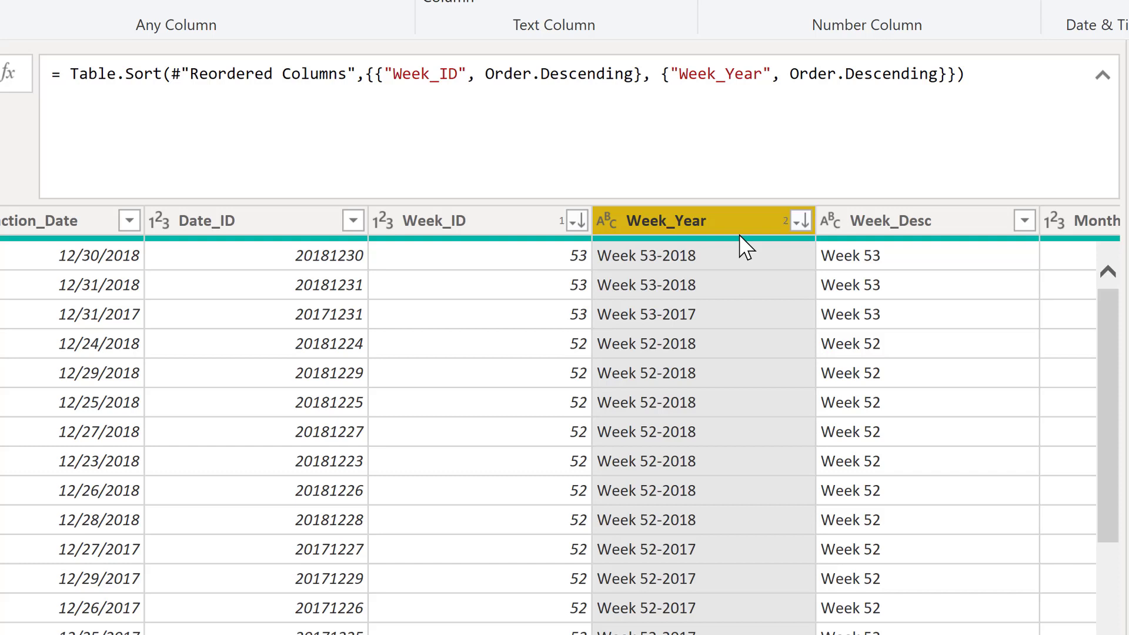
{"action": "mouse_move", "coordinate": [796, 241]}
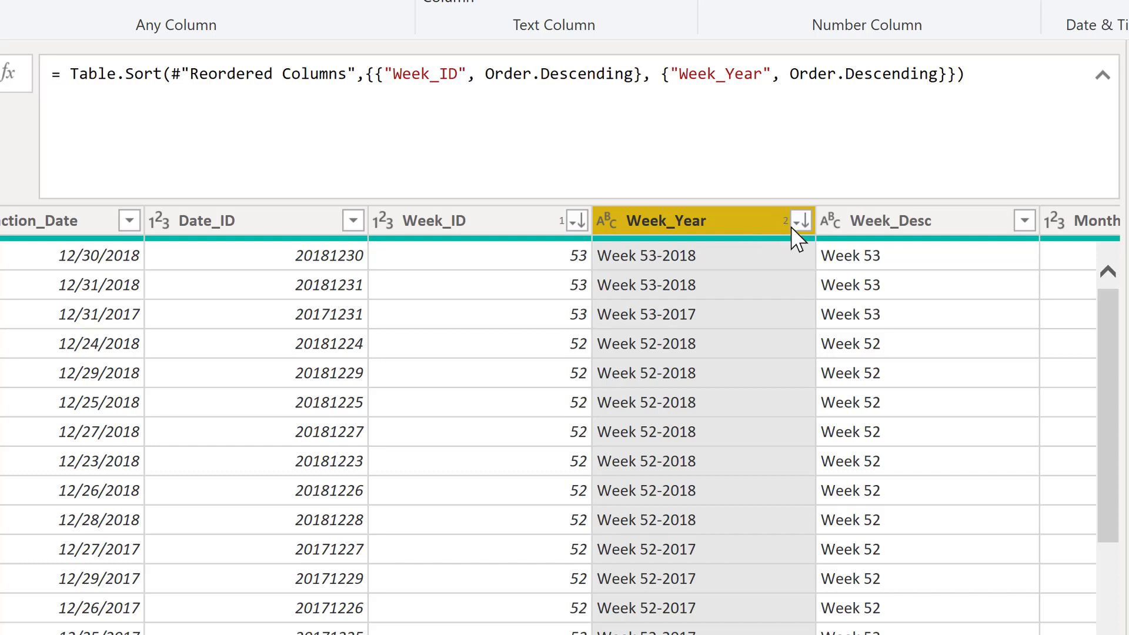
{"action": "mouse_move", "coordinate": [766, 261]}
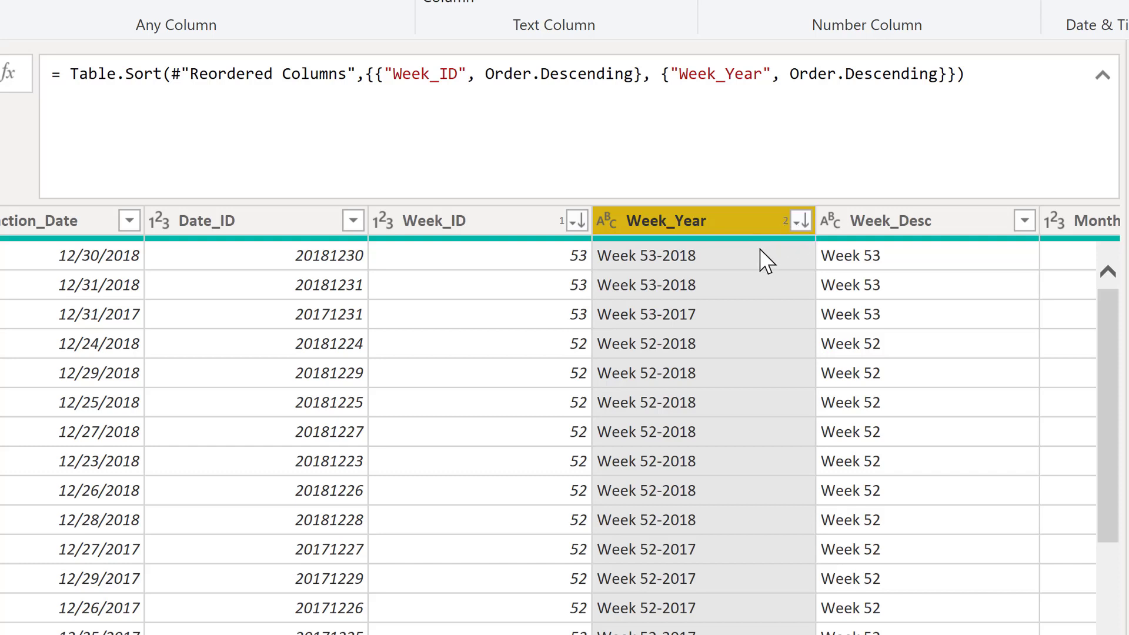
{"action": "mouse_move", "coordinate": [709, 264]}
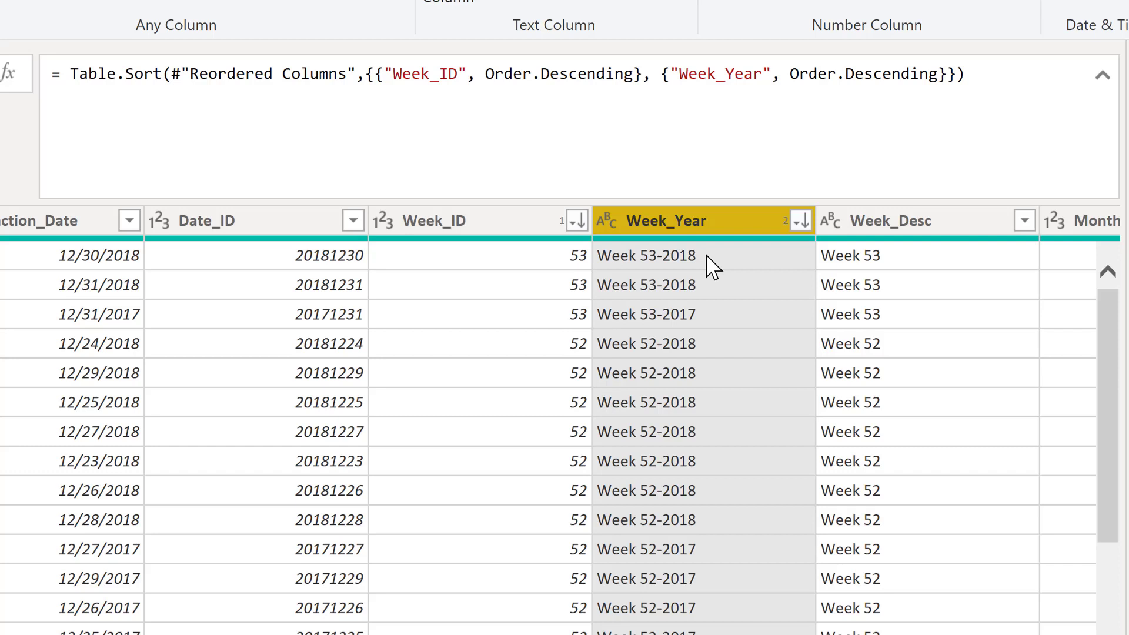
{"action": "mouse_move", "coordinate": [706, 289]}
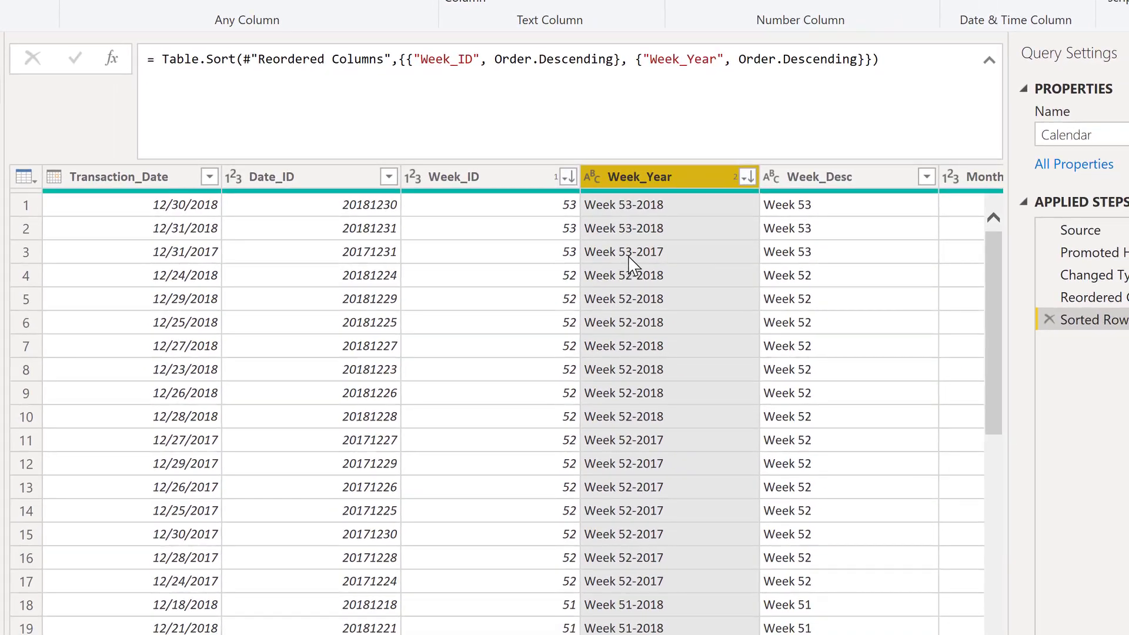
{"action": "mouse_move", "coordinate": [638, 288]}
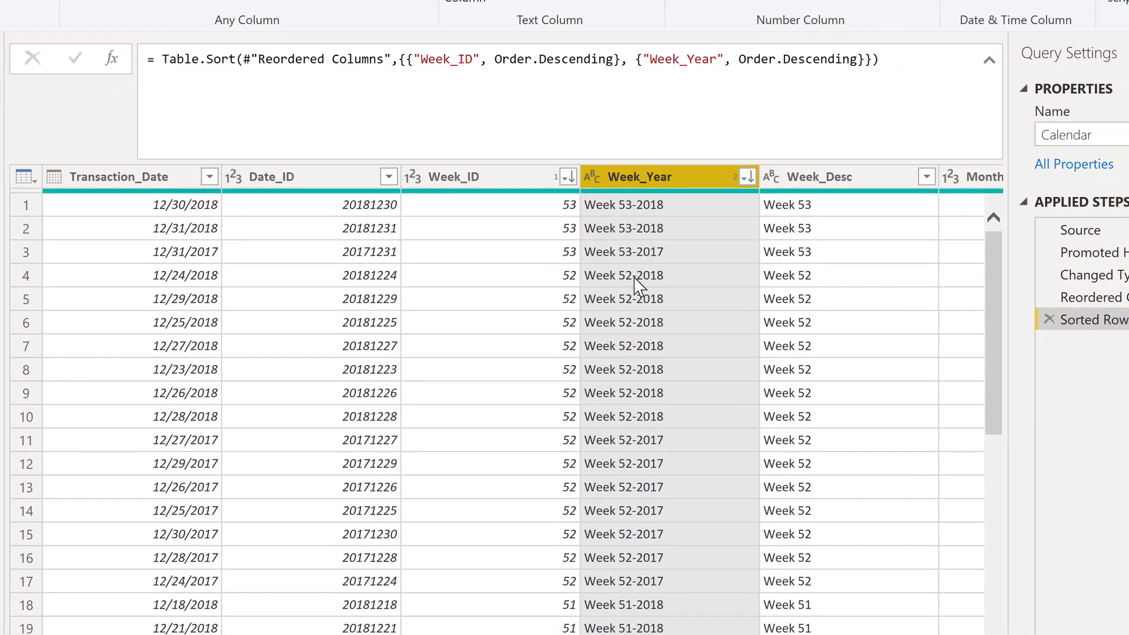
{"action": "mouse_move", "coordinate": [653, 442]}
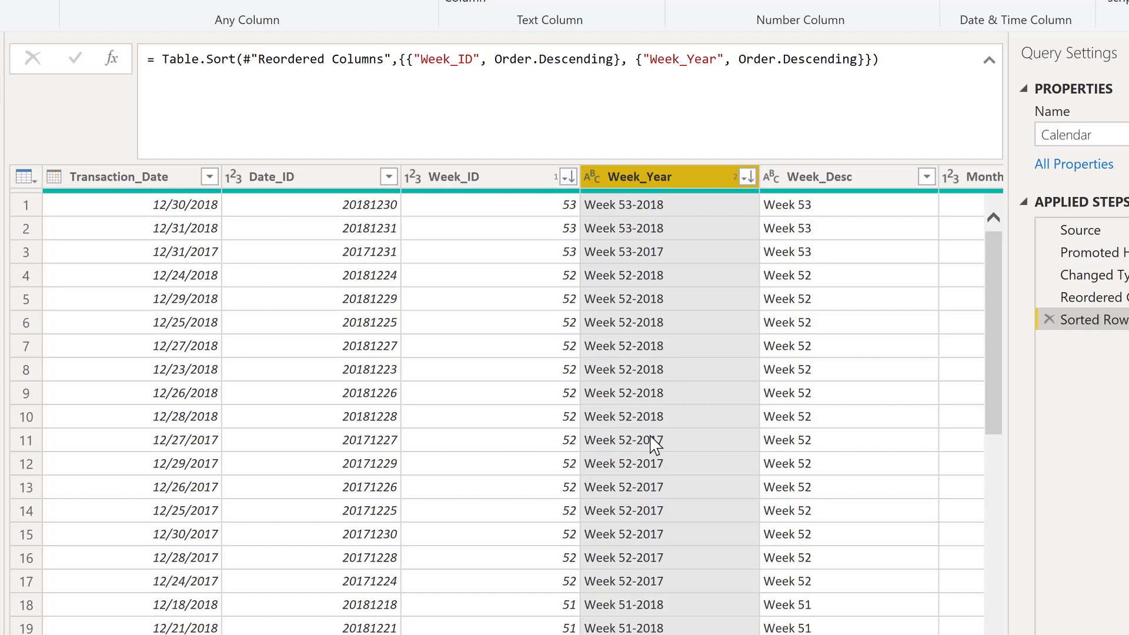
{"action": "mouse_move", "coordinate": [661, 554]}
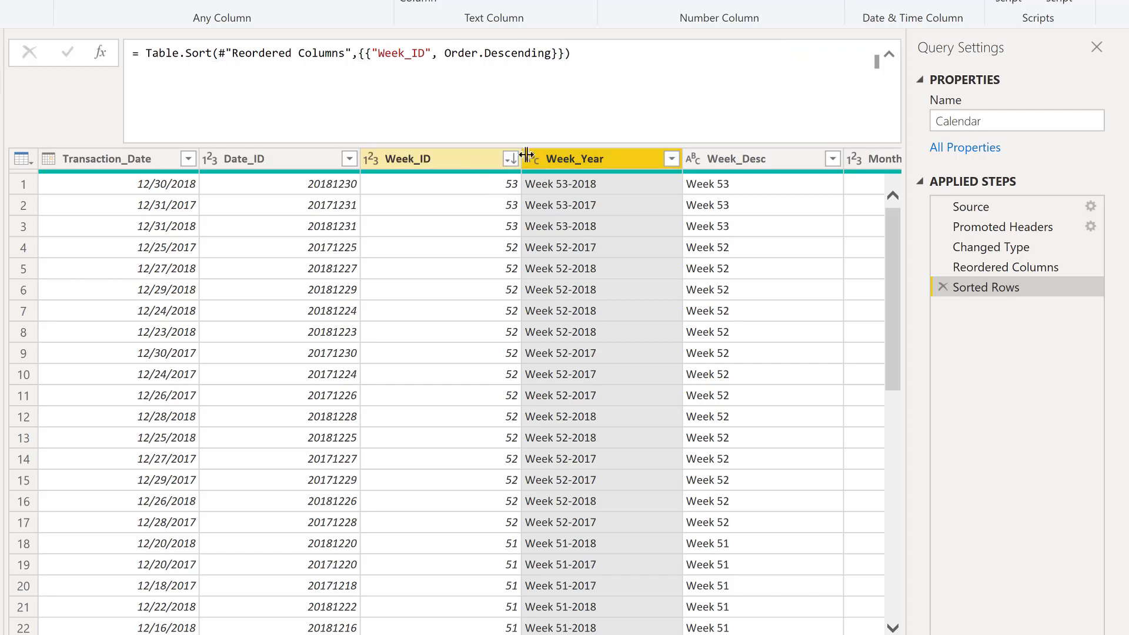
{"action": "left_click", "coordinate": [591, 159]}
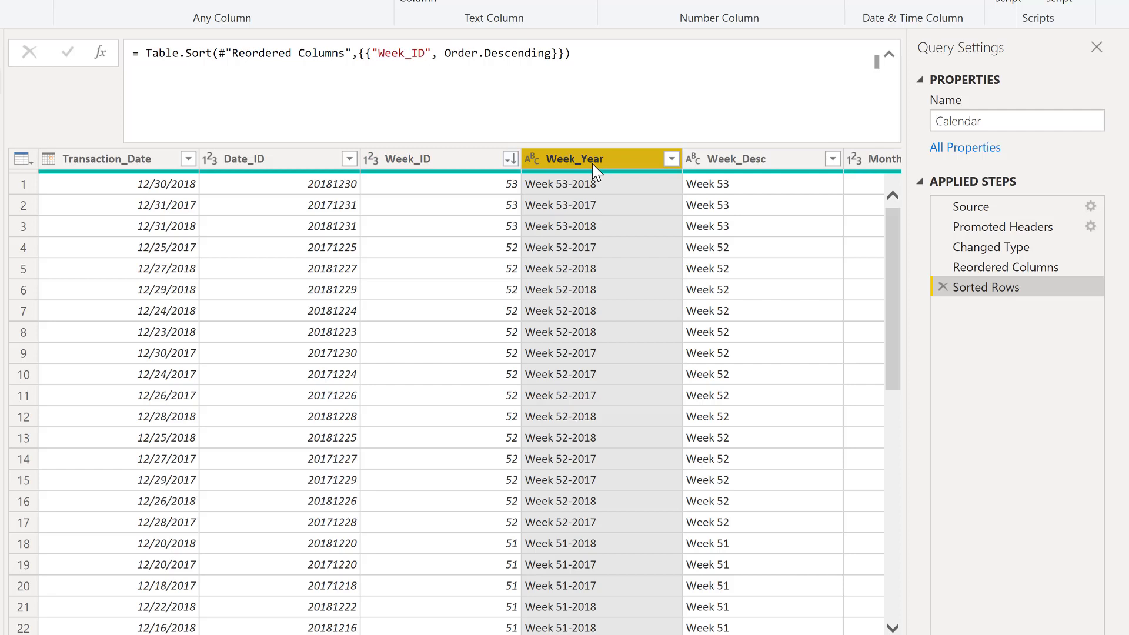
{"action": "mouse_move", "coordinate": [623, 167]}
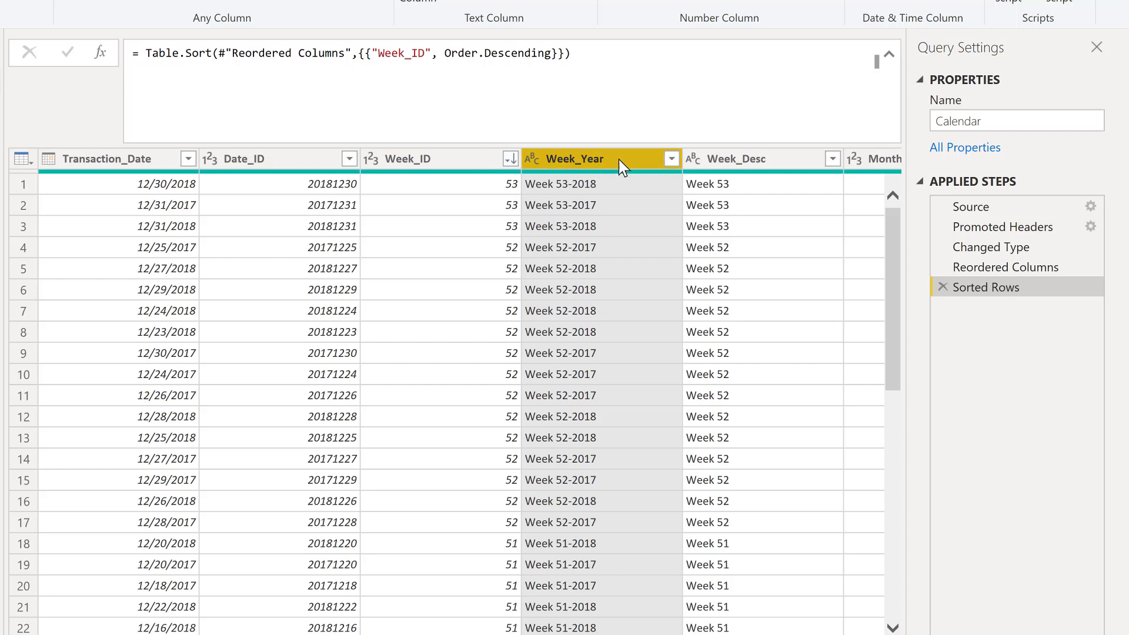
{"action": "mouse_move", "coordinate": [624, 164]}
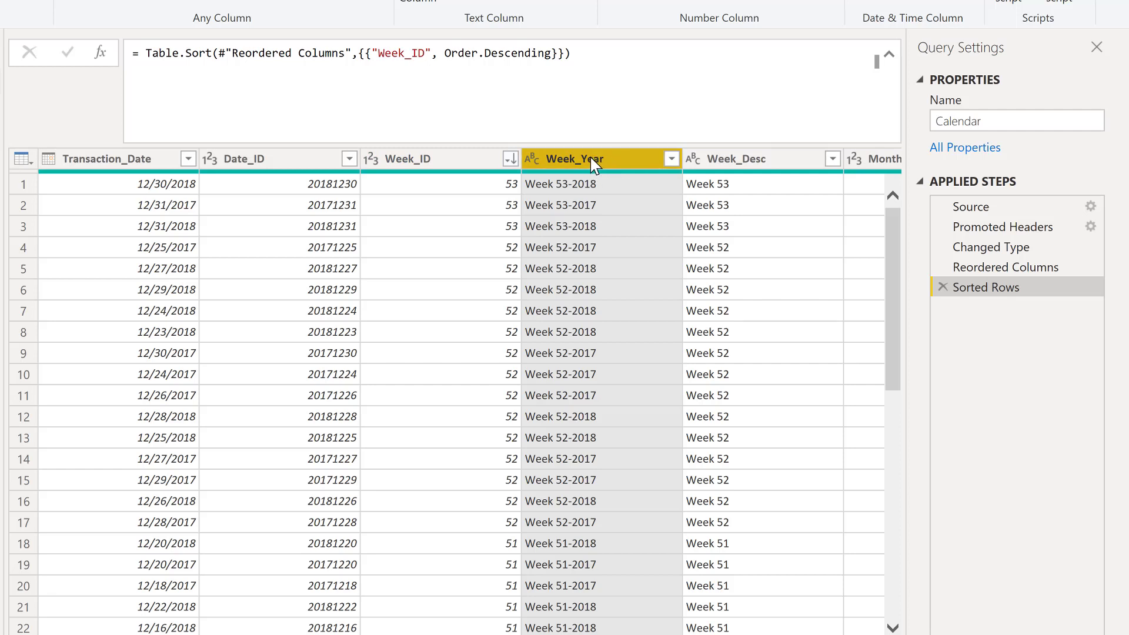
Step: Rename the Week_Year column to Week Year via its context menu
{"action": "right_click", "coordinate": [591, 159]}
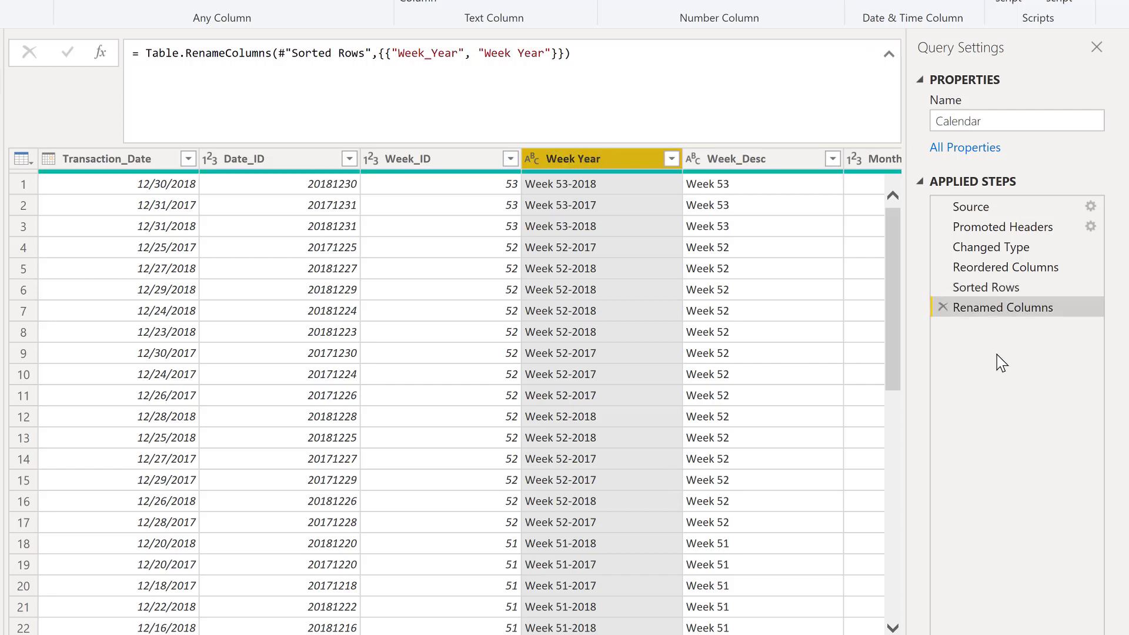
{"action": "mouse_move", "coordinate": [1008, 307]}
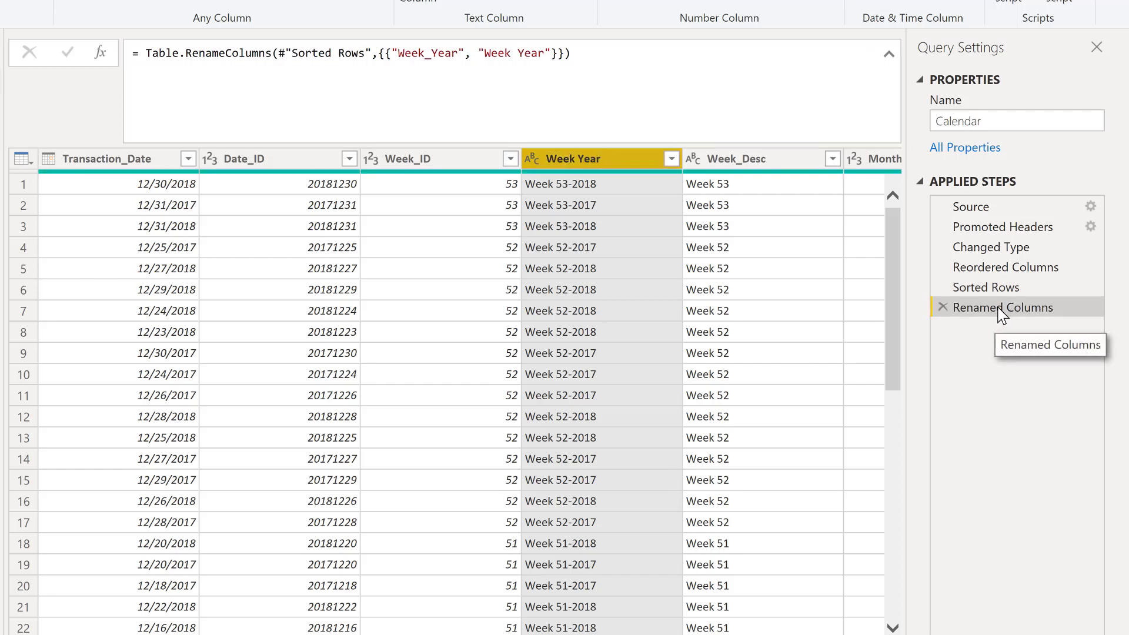
{"action": "mouse_move", "coordinate": [518, 192]}
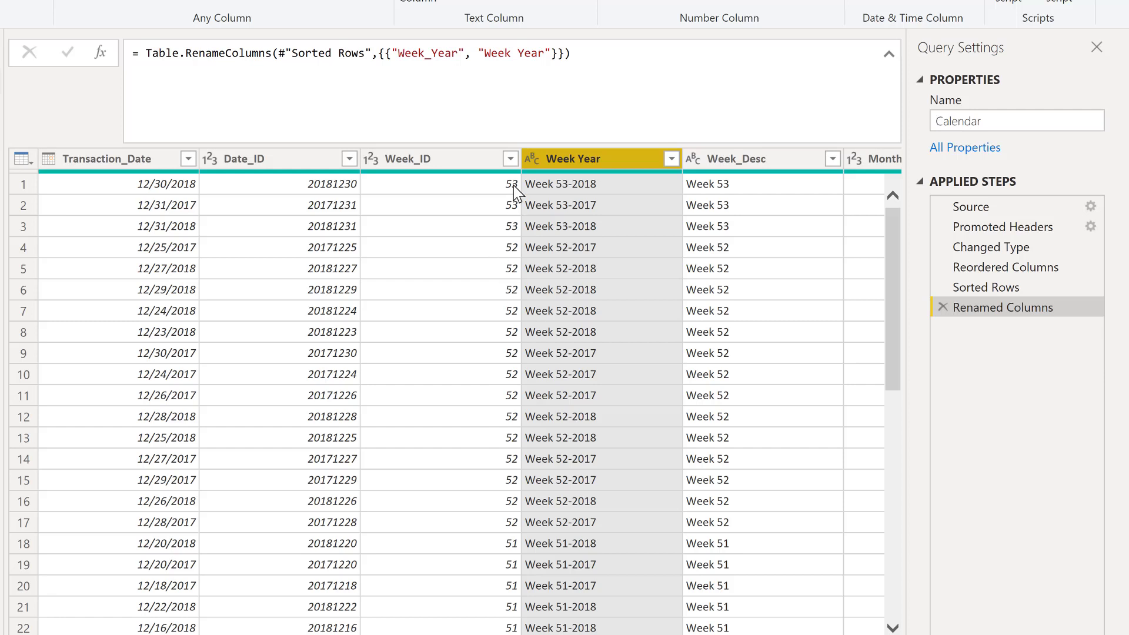
{"action": "mouse_move", "coordinate": [439, 184]}
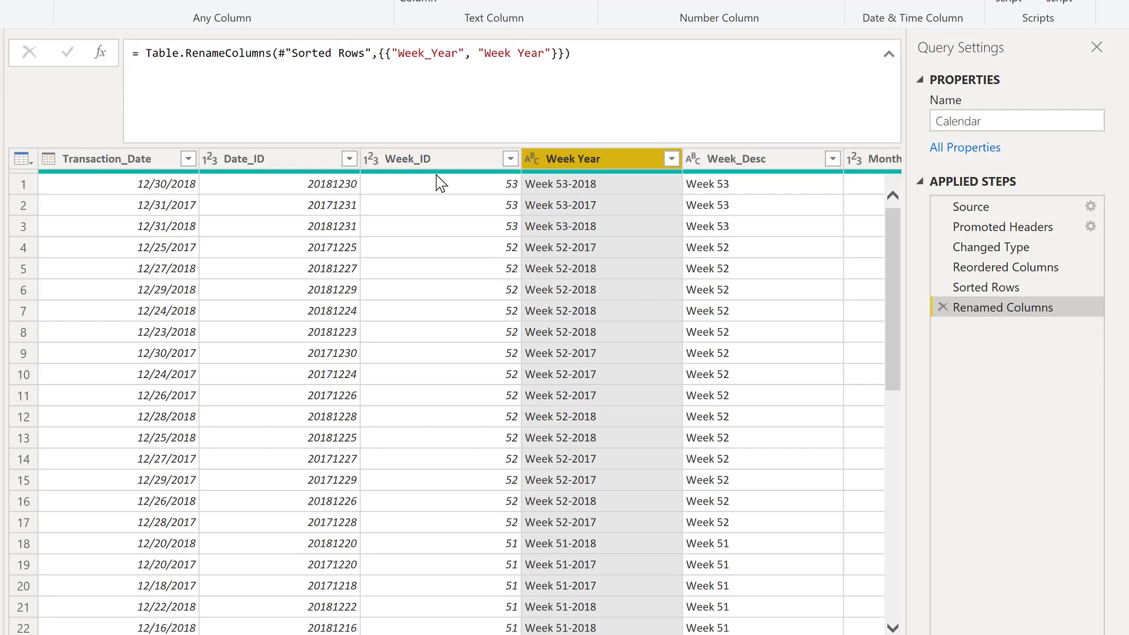
{"action": "mouse_move", "coordinate": [608, 173]}
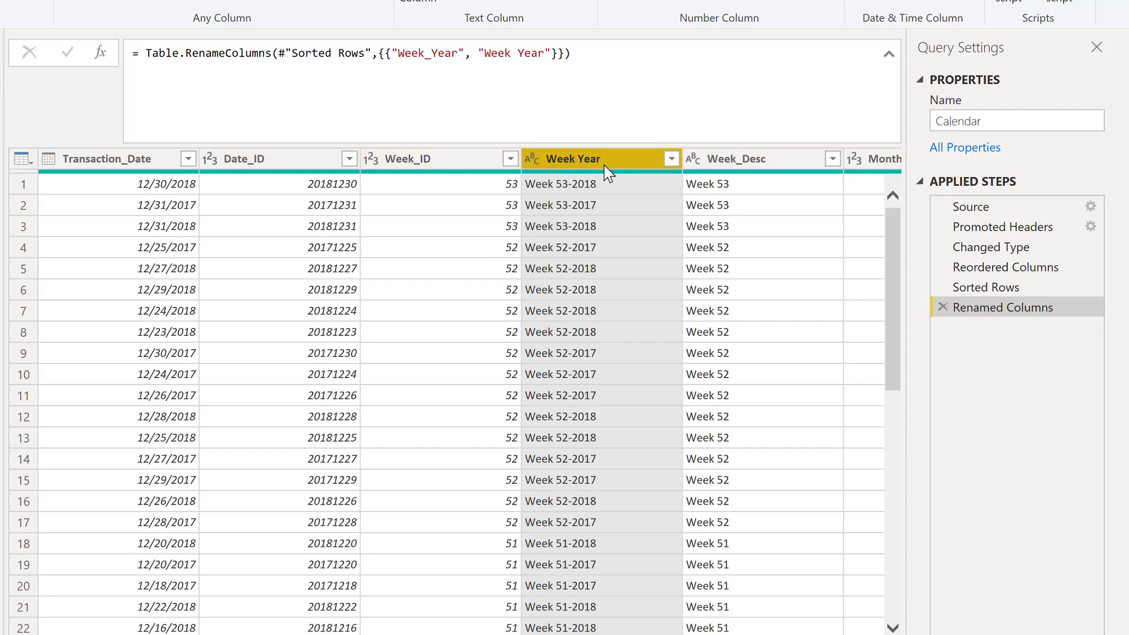
{"action": "mouse_move", "coordinate": [673, 169]}
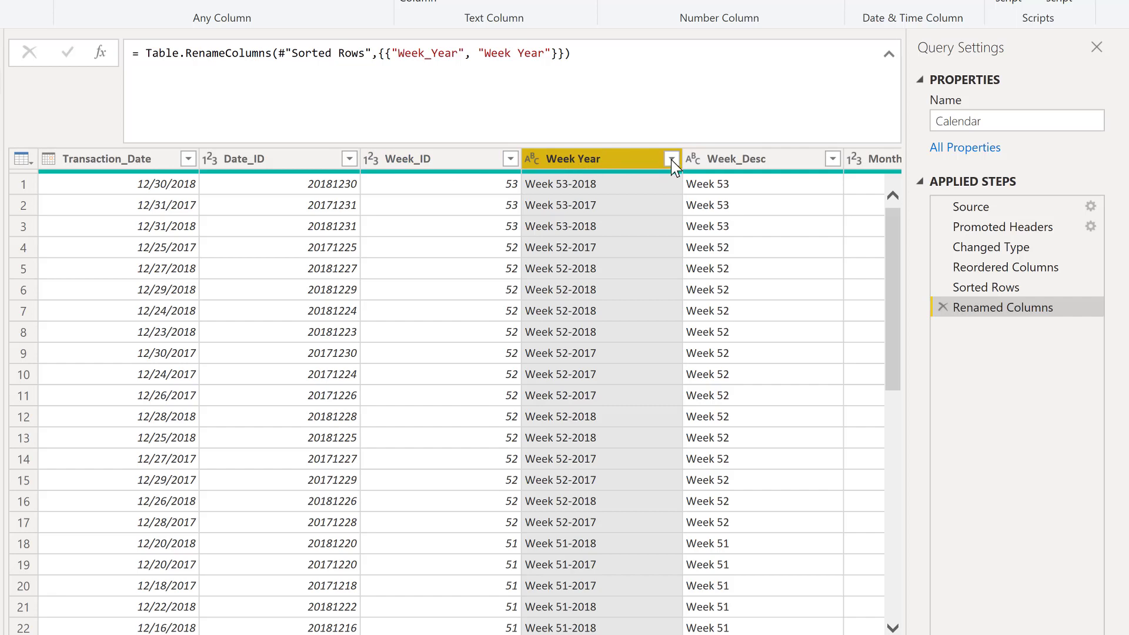
Step: Sort Week Year descending from the Renamed Columns step, creating a separate Sorted Rows1 step
{"action": "left_click", "coordinate": [672, 158]}
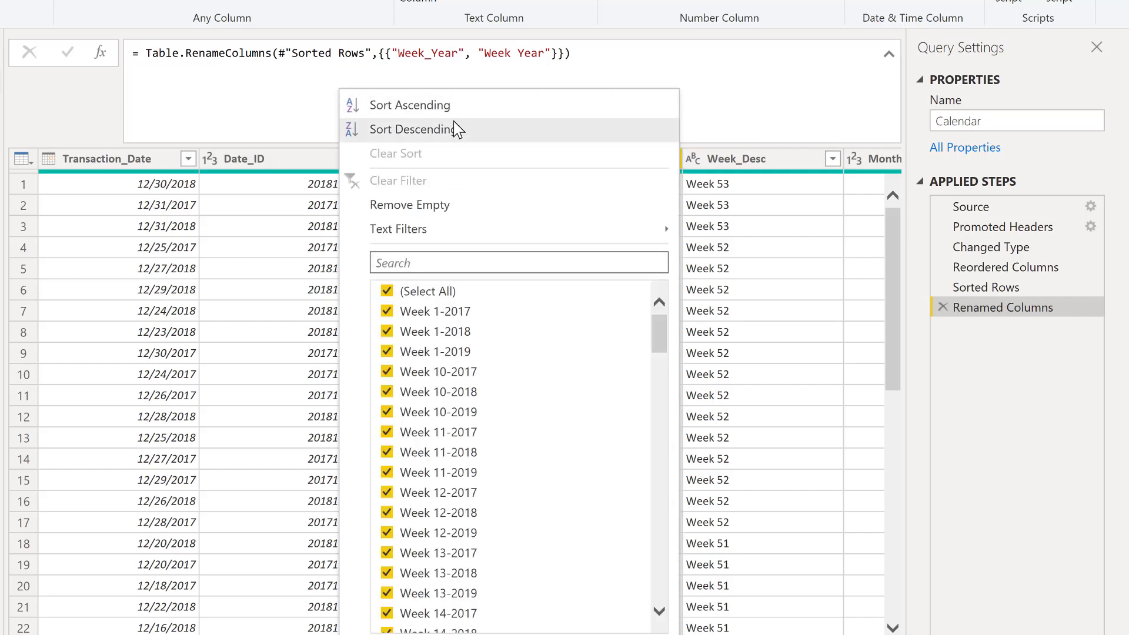
{"action": "left_click", "coordinate": [413, 129]}
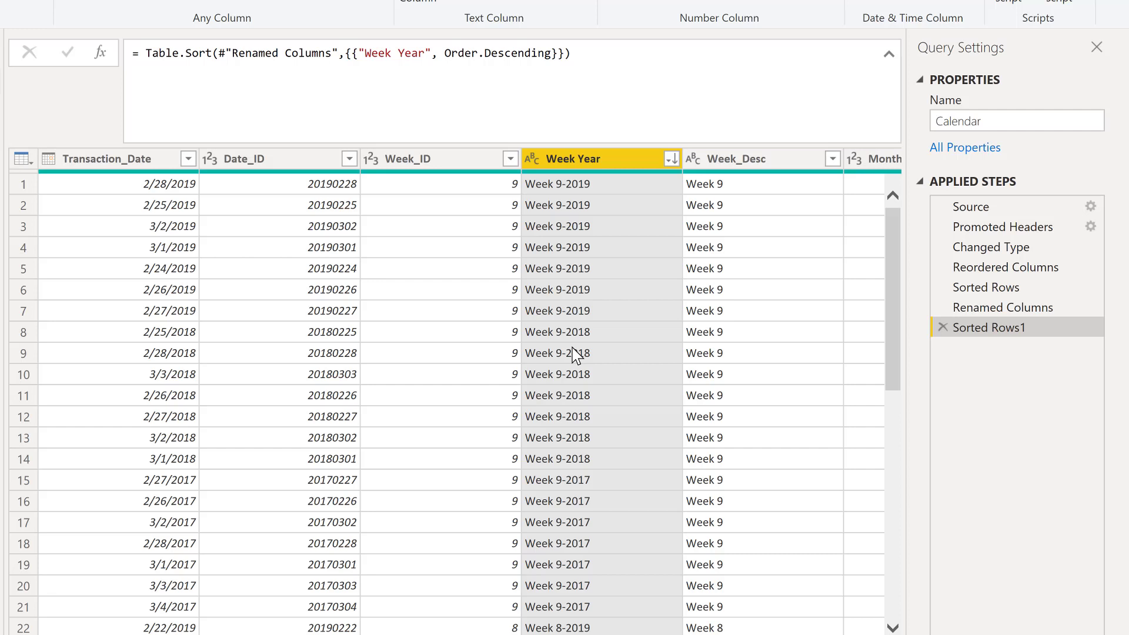
{"action": "mouse_move", "coordinate": [990, 246]}
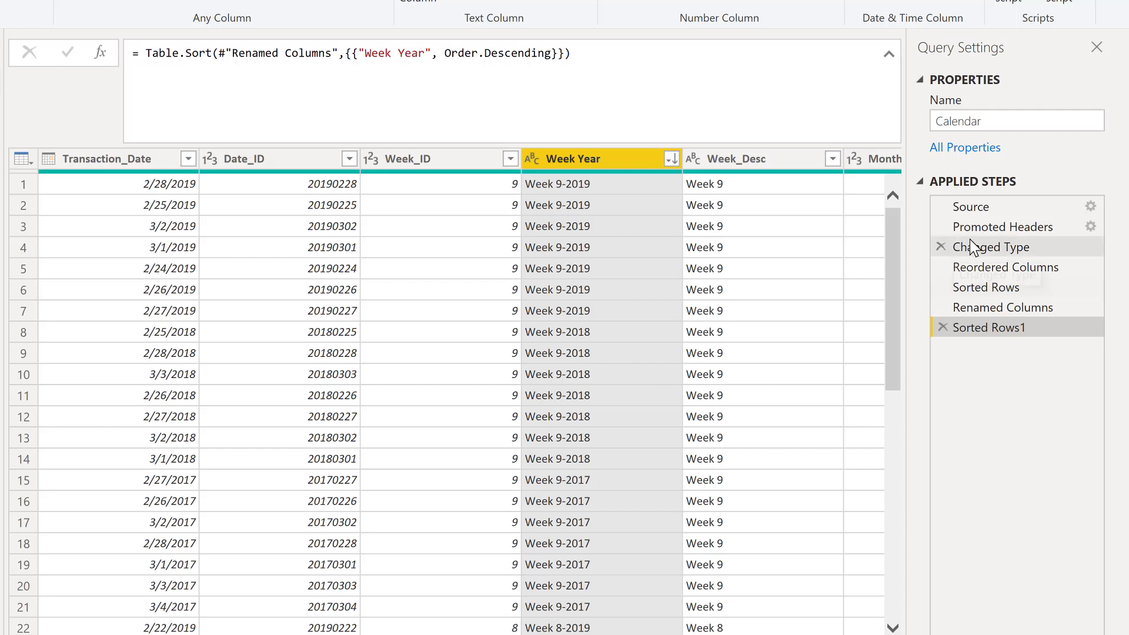
{"action": "mouse_move", "coordinate": [1067, 210]}
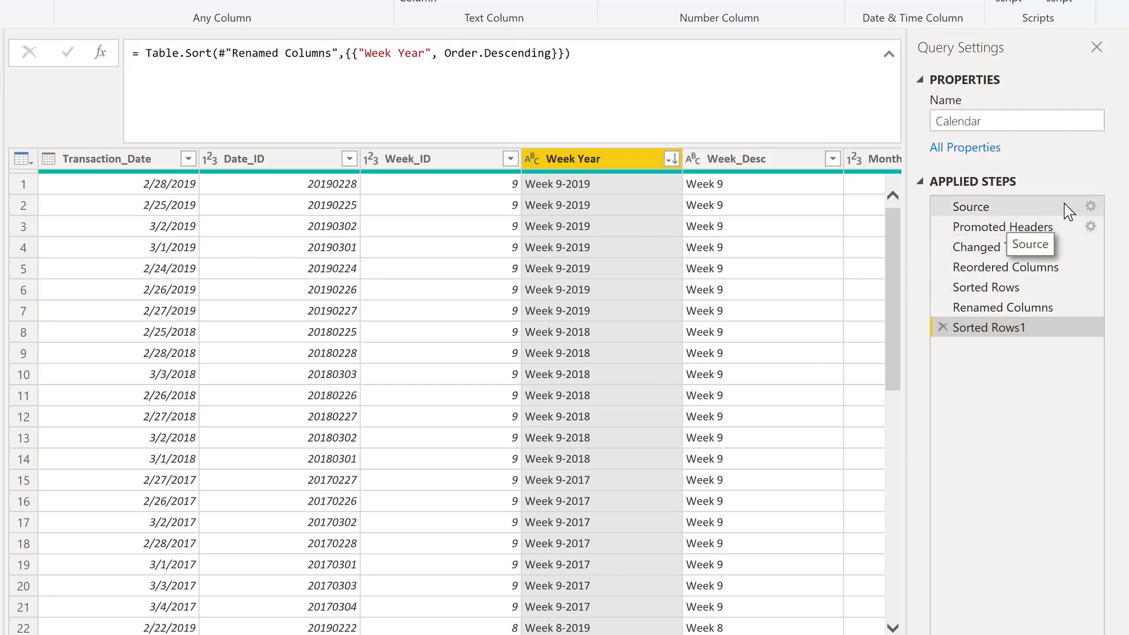
{"action": "mouse_move", "coordinate": [1073, 212]}
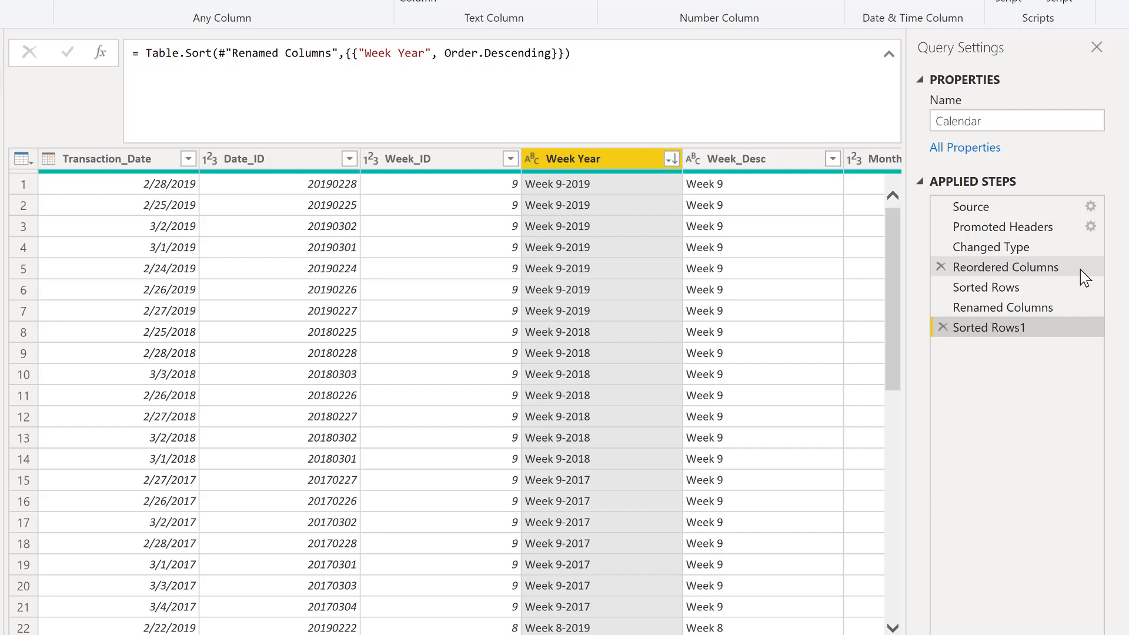
{"action": "mouse_move", "coordinate": [1052, 290]}
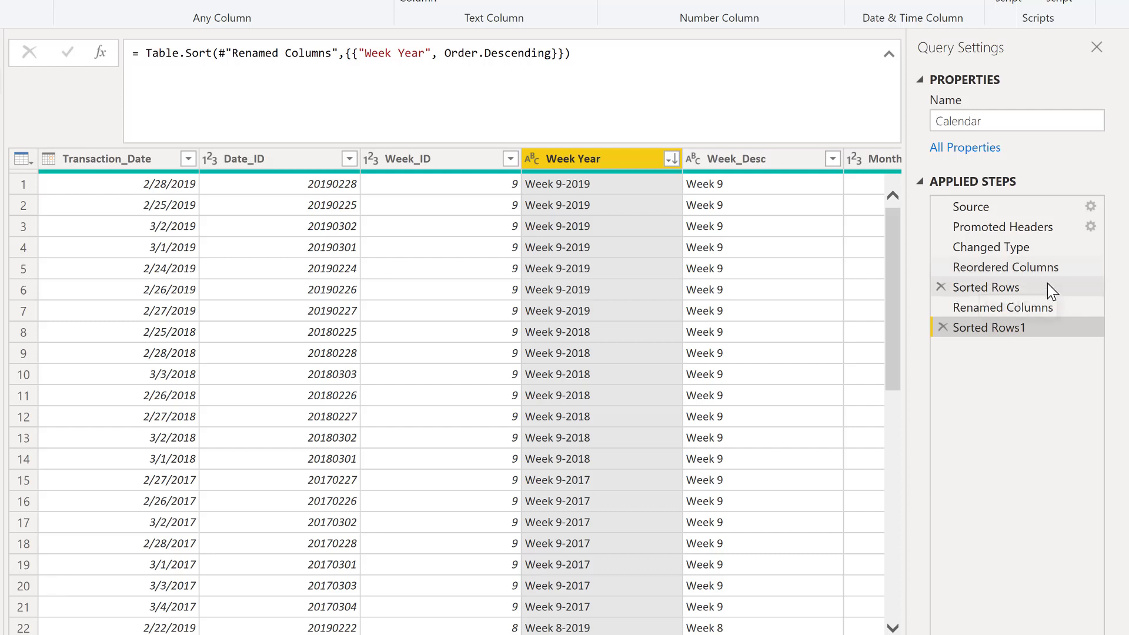
{"action": "left_click", "coordinate": [987, 287]}
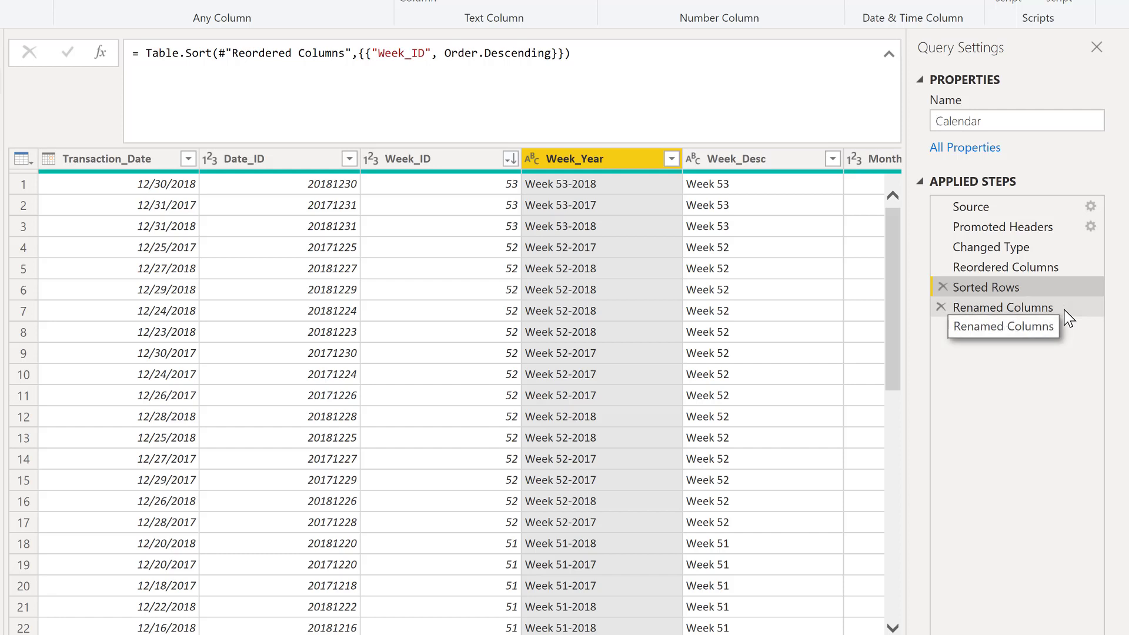
{"action": "left_click", "coordinate": [1002, 307]}
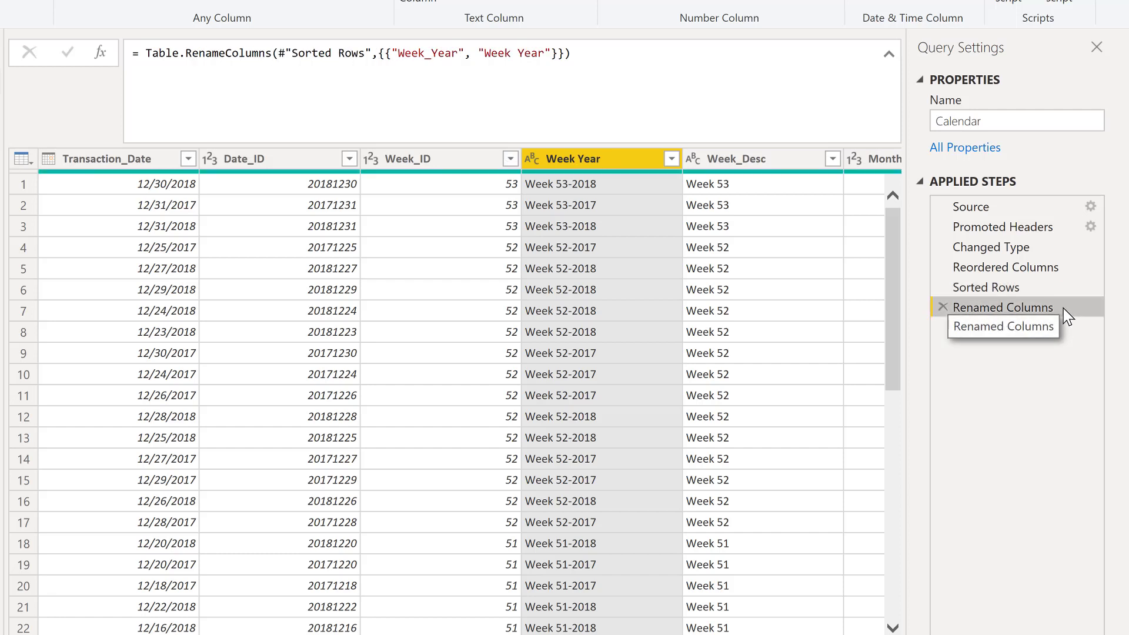
{"action": "left_click", "coordinate": [988, 328]}
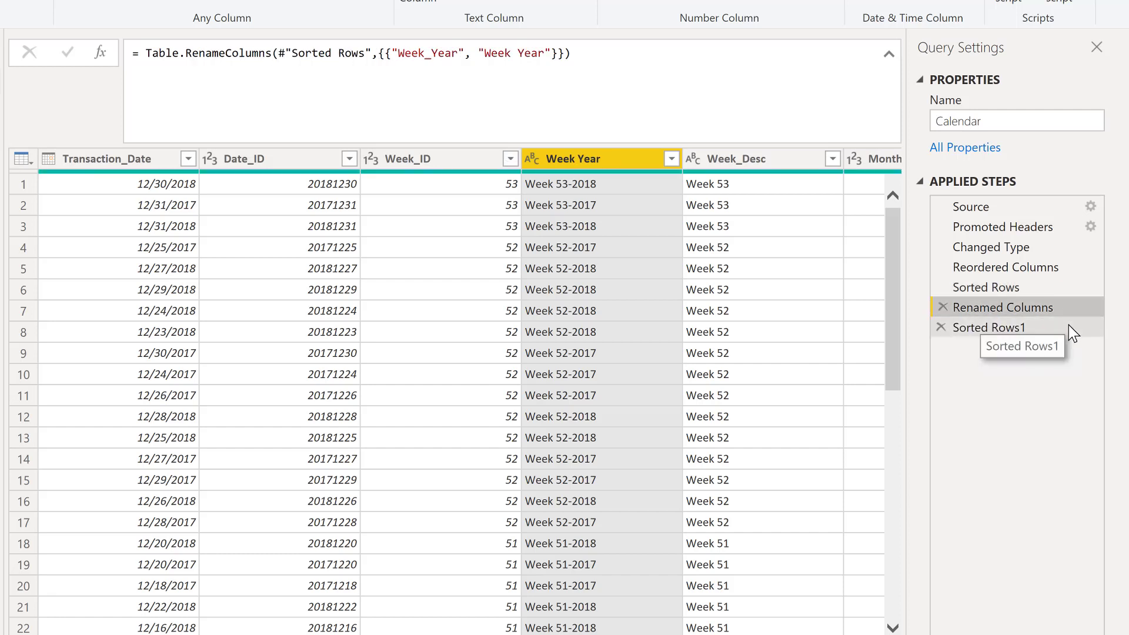
{"action": "left_click", "coordinate": [989, 327]}
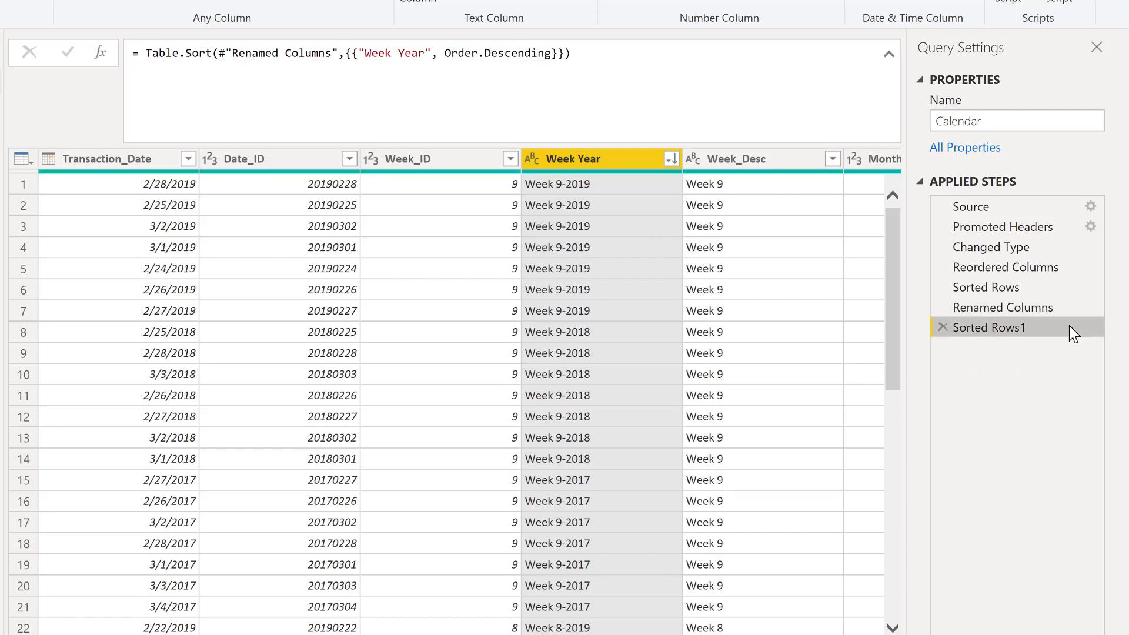
{"action": "mouse_move", "coordinate": [1023, 327]}
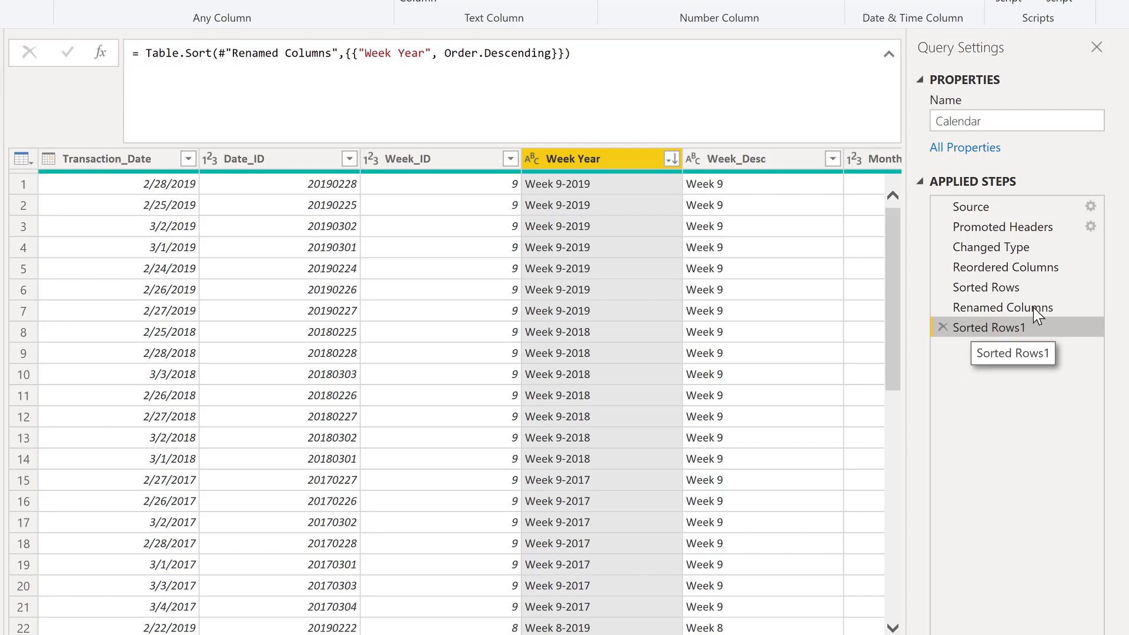
Step: Remove the Sorted Rows1 step, leaving Renamed Columns last, and return to Sorted Rows
{"action": "left_click", "coordinate": [986, 287]}
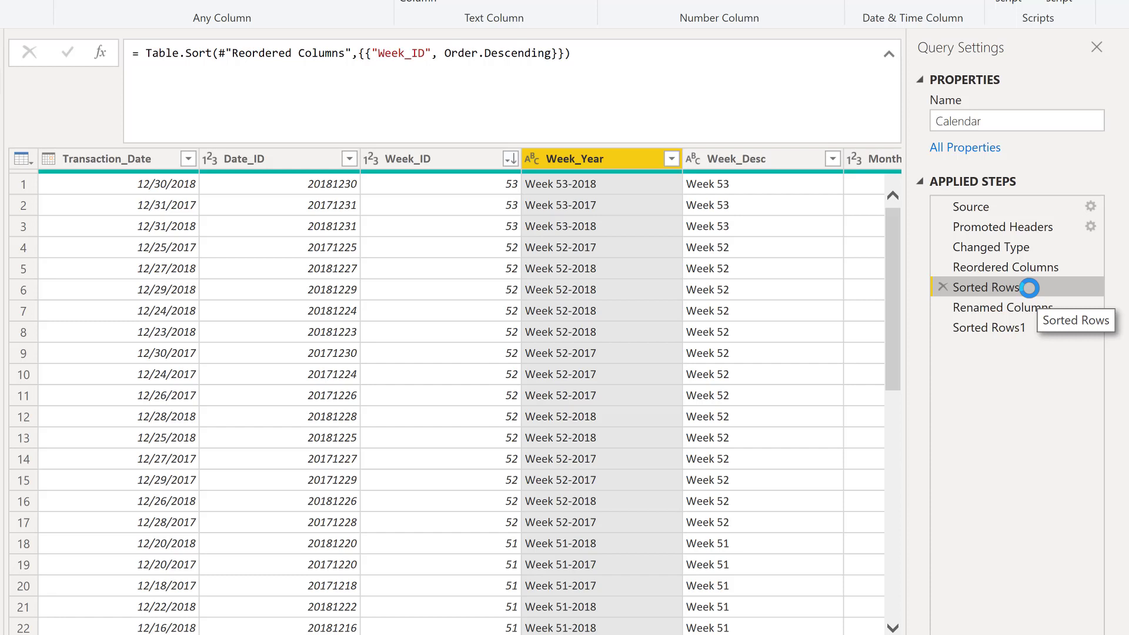
{"action": "mouse_move", "coordinate": [1034, 296]}
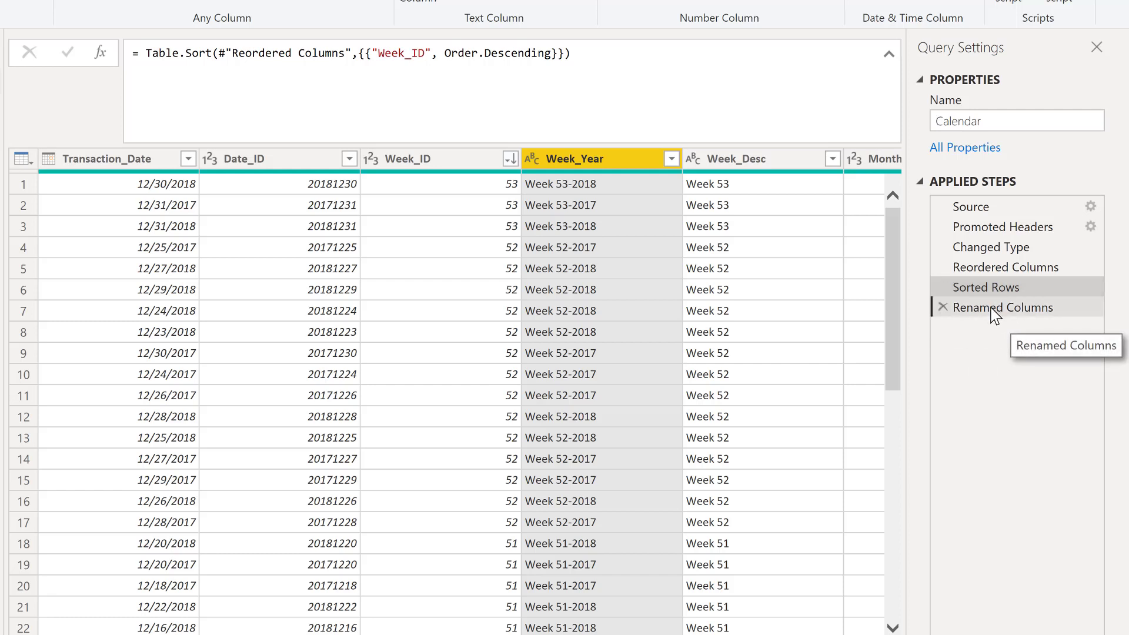
{"action": "left_click", "coordinate": [1006, 307]}
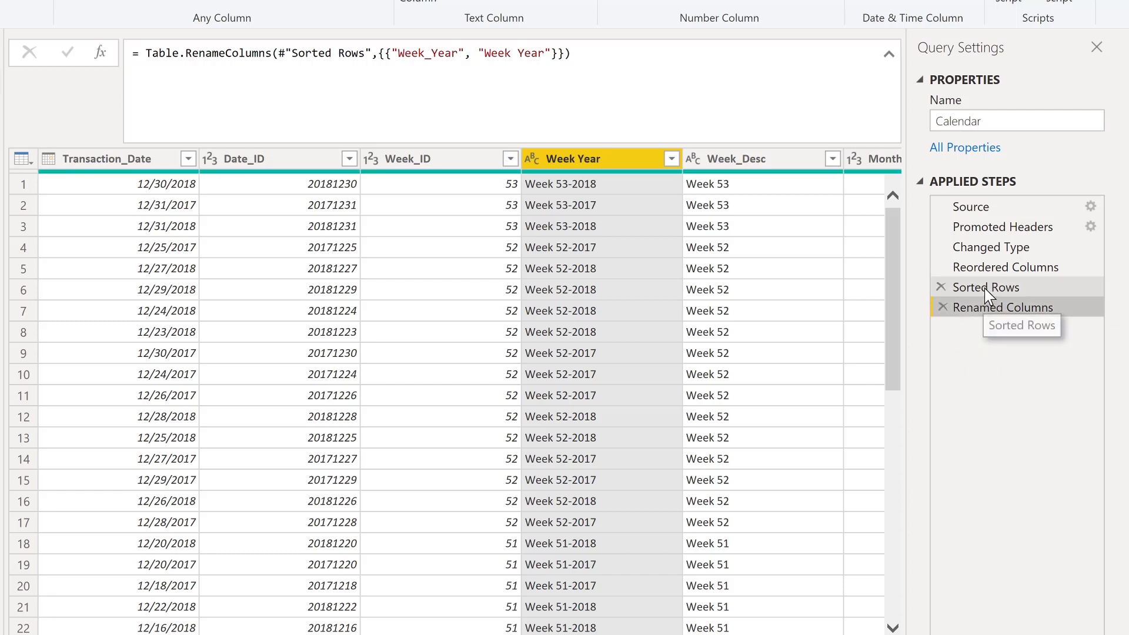
{"action": "left_click", "coordinate": [985, 287]}
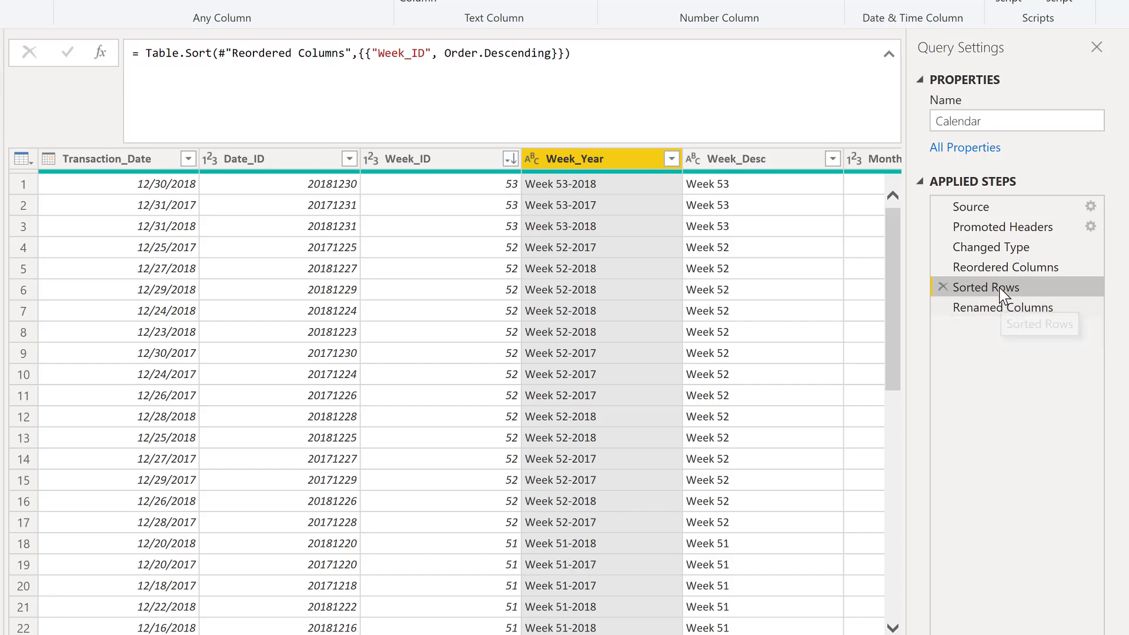
{"action": "mouse_move", "coordinate": [675, 165]}
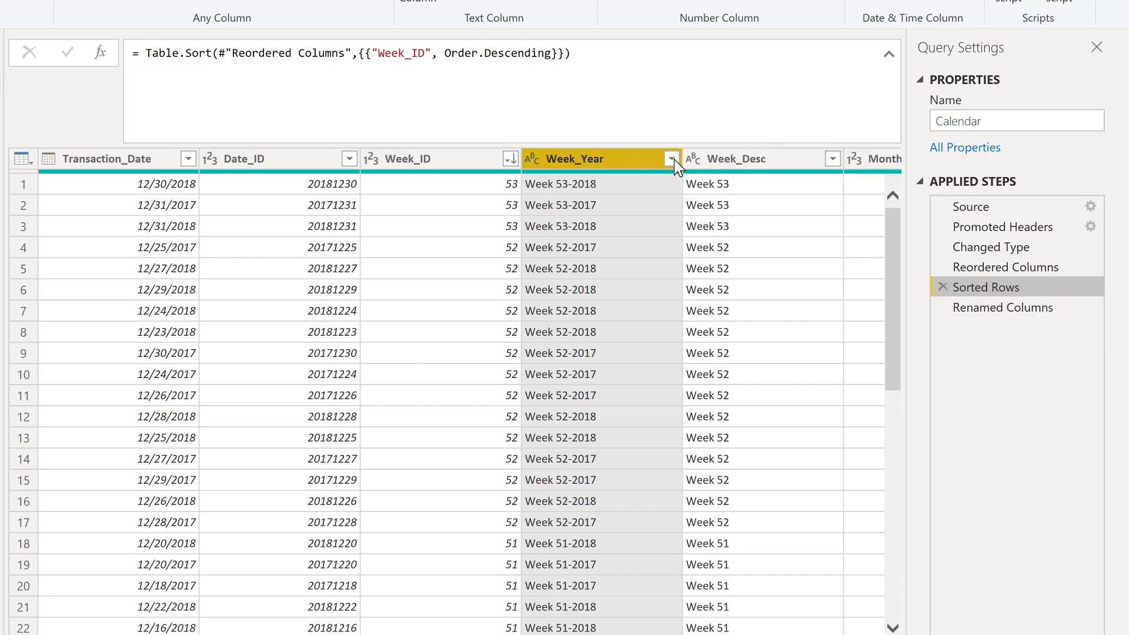
Step: Insert Week_Year descending into the existing Sorted Rows step alongside Week_ID
{"action": "left_click", "coordinate": [673, 159]}
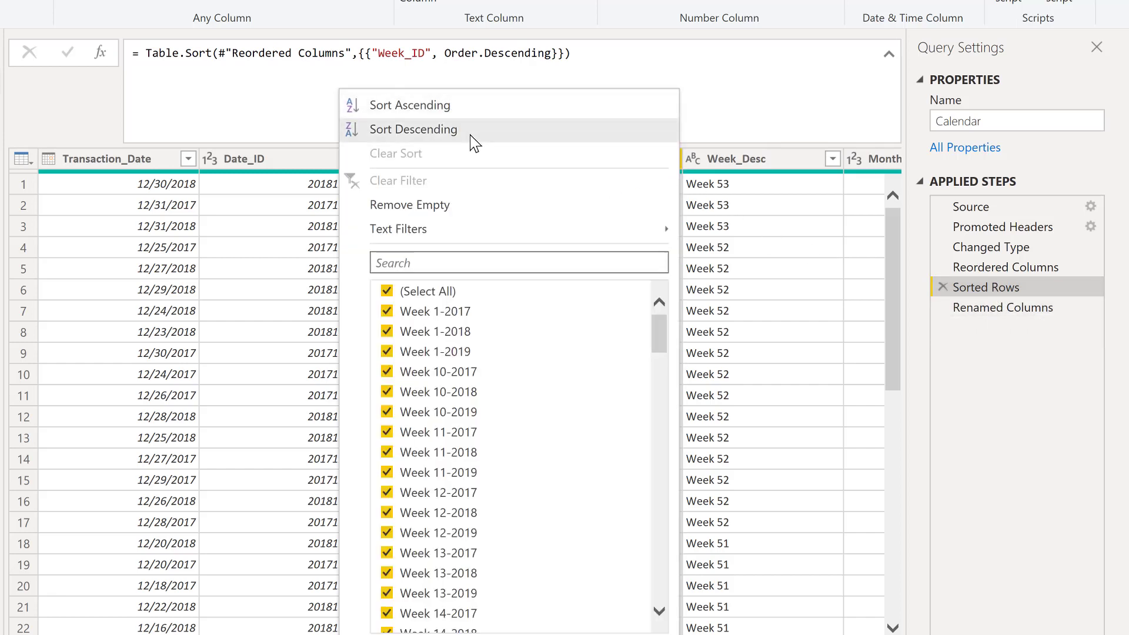
{"action": "left_click", "coordinate": [412, 130]}
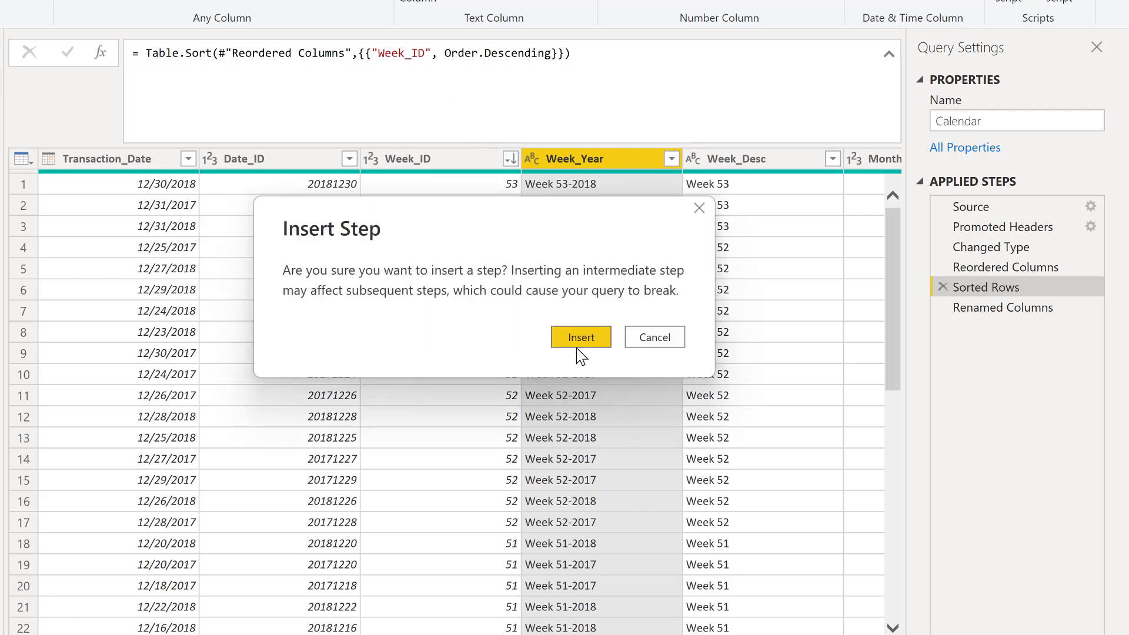
{"action": "left_click", "coordinate": [580, 337]}
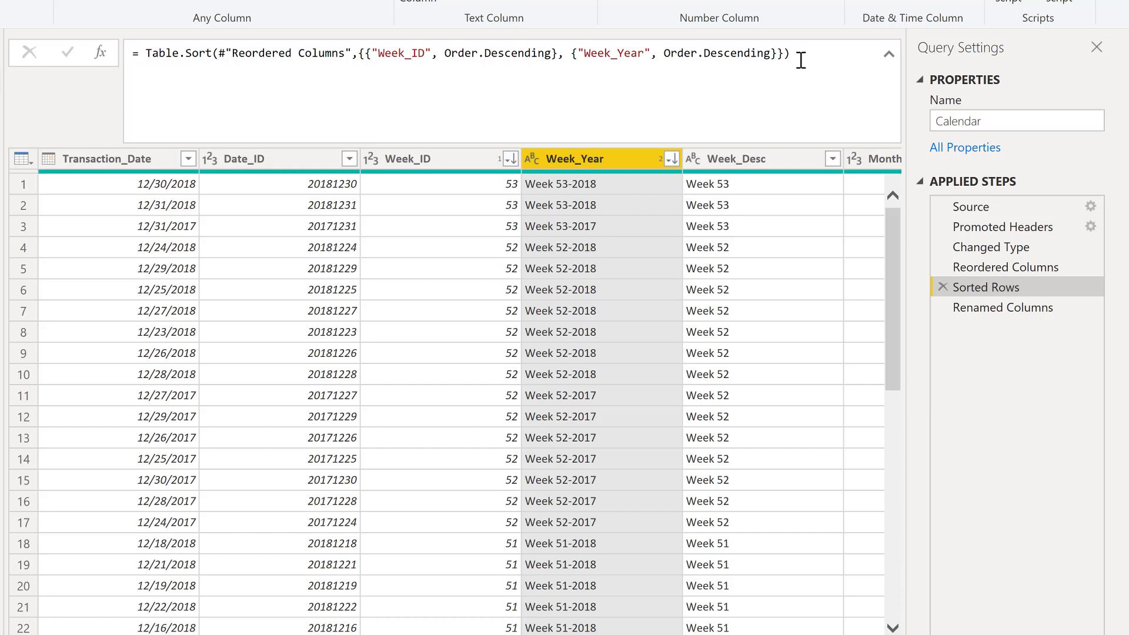
{"action": "mouse_move", "coordinate": [587, 159]}
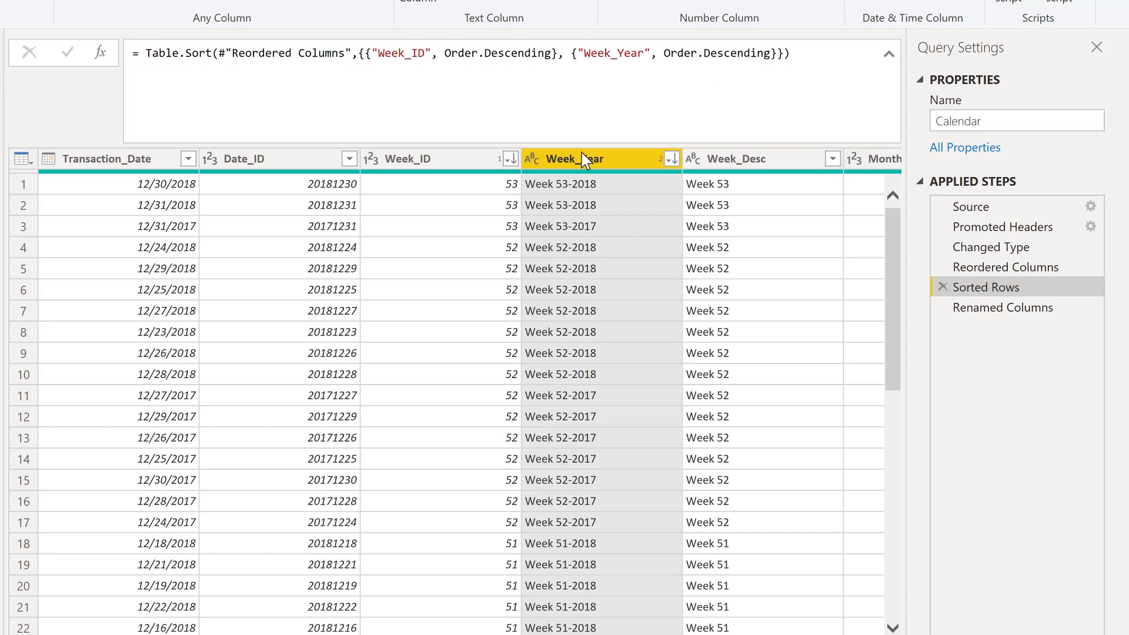
{"action": "left_click", "coordinate": [1004, 307]}
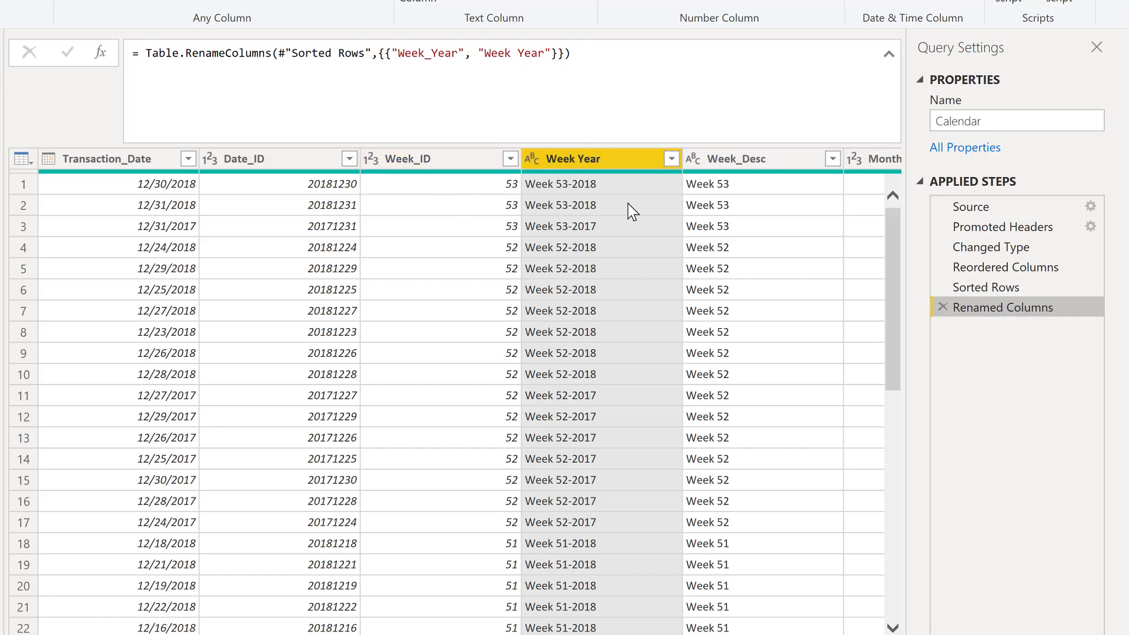
{"action": "mouse_move", "coordinate": [1004, 307]}
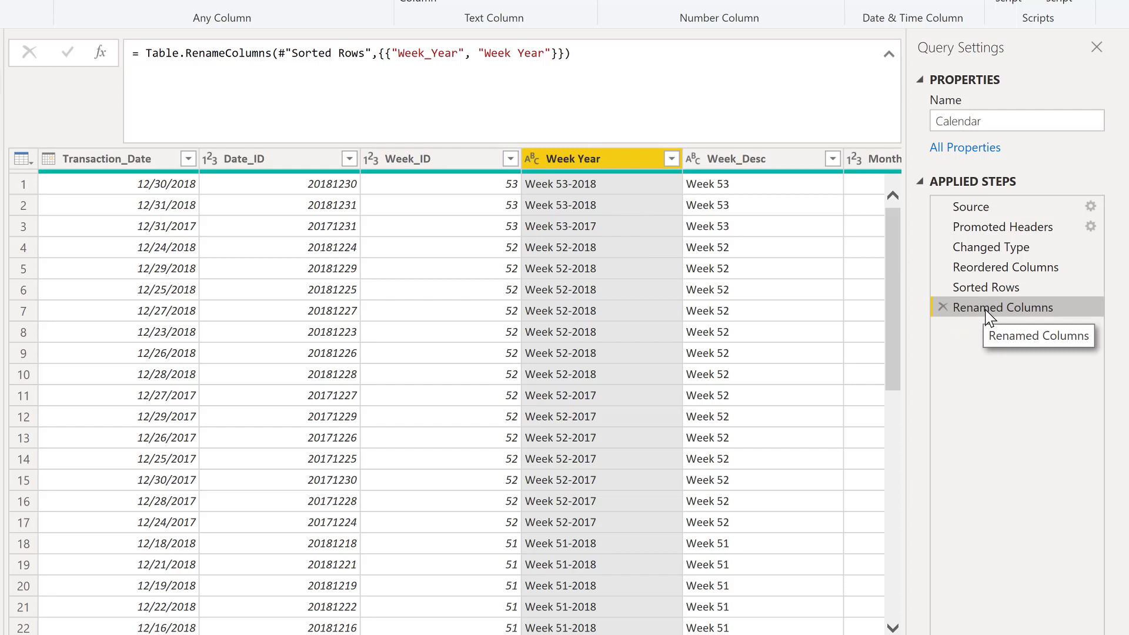
{"action": "left_click", "coordinate": [987, 287]}
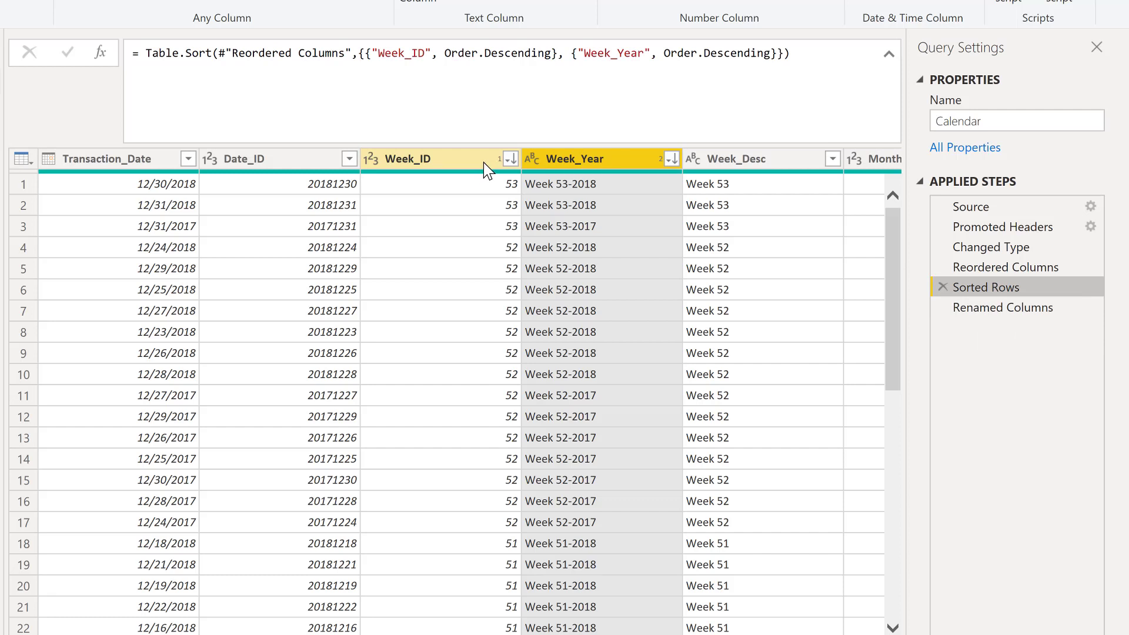
{"action": "mouse_move", "coordinate": [112, 159]}
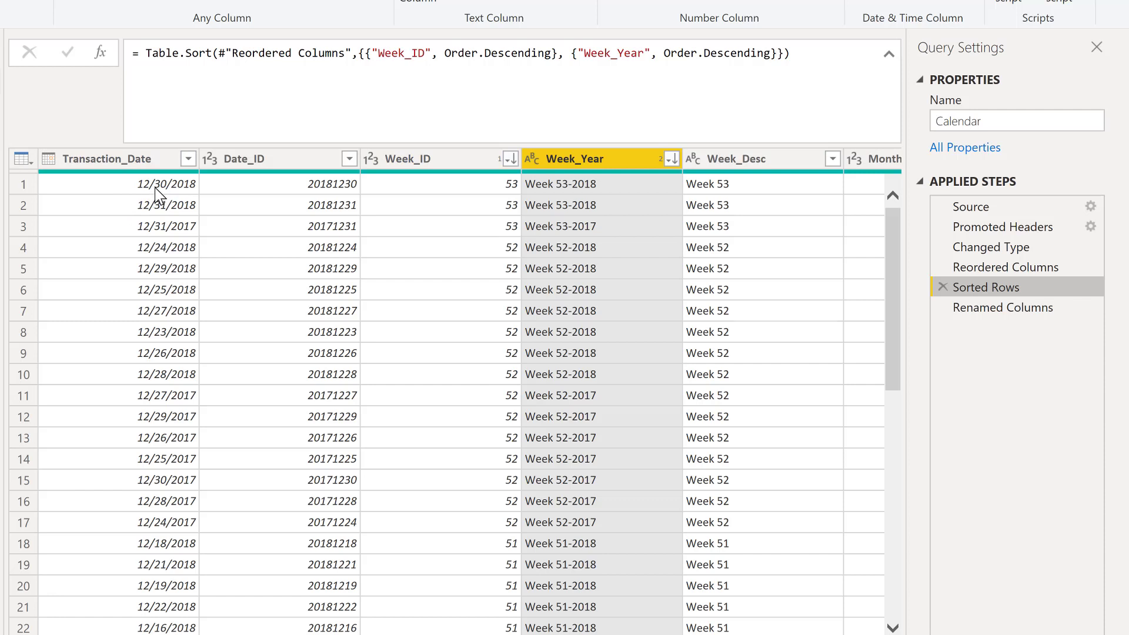
{"action": "mouse_move", "coordinate": [132, 226]}
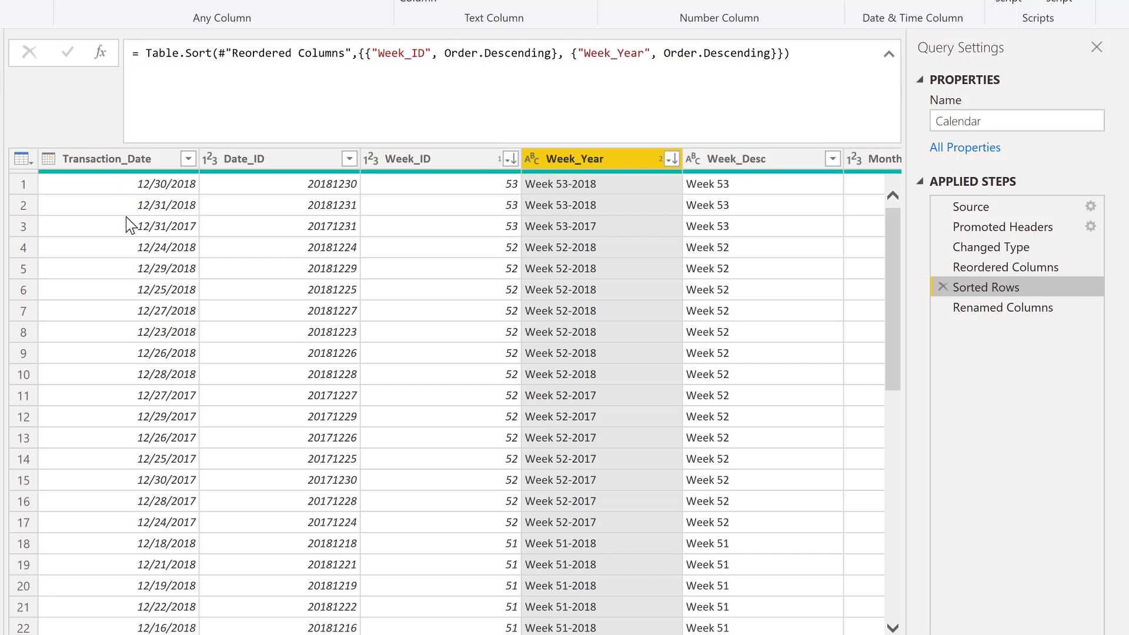
{"action": "mouse_move", "coordinate": [171, 190]}
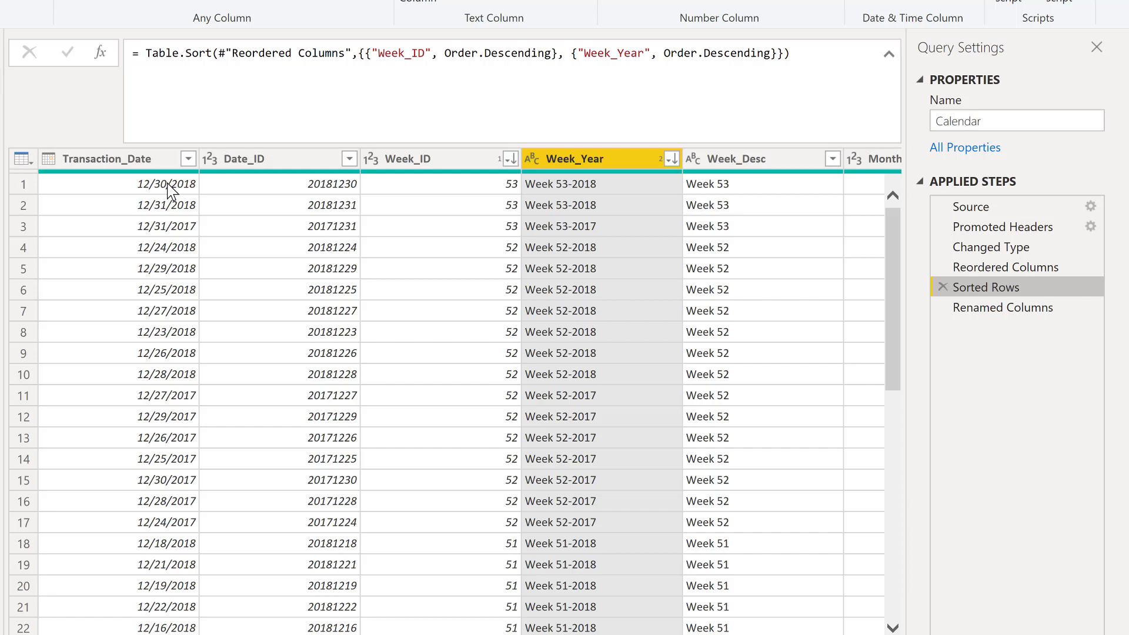
{"action": "mouse_move", "coordinate": [181, 213]}
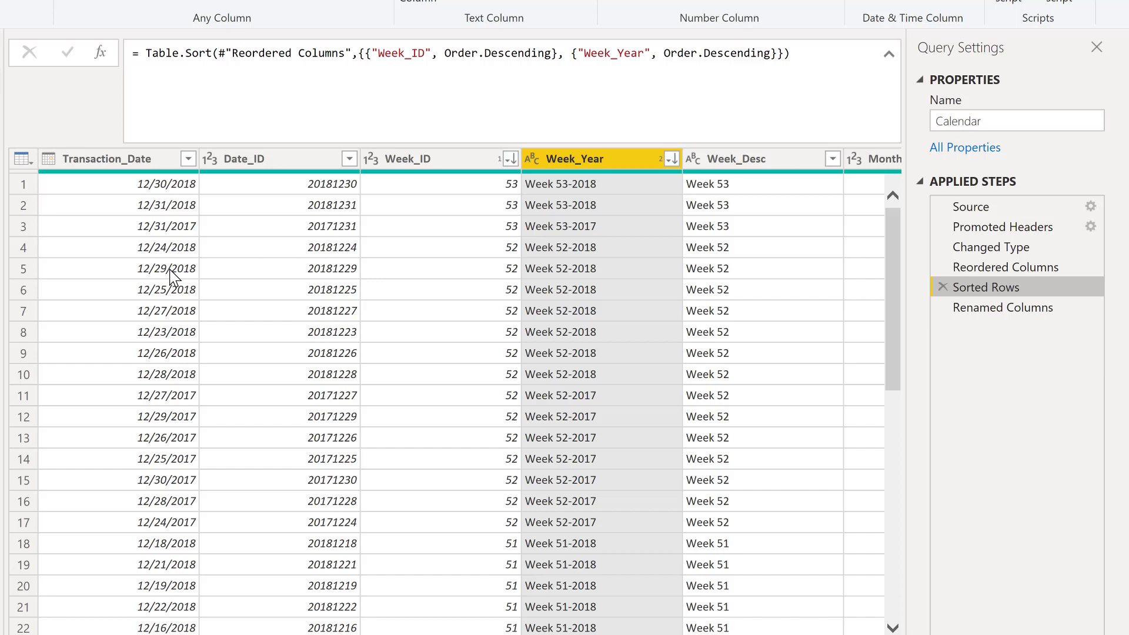
{"action": "mouse_move", "coordinate": [176, 325]}
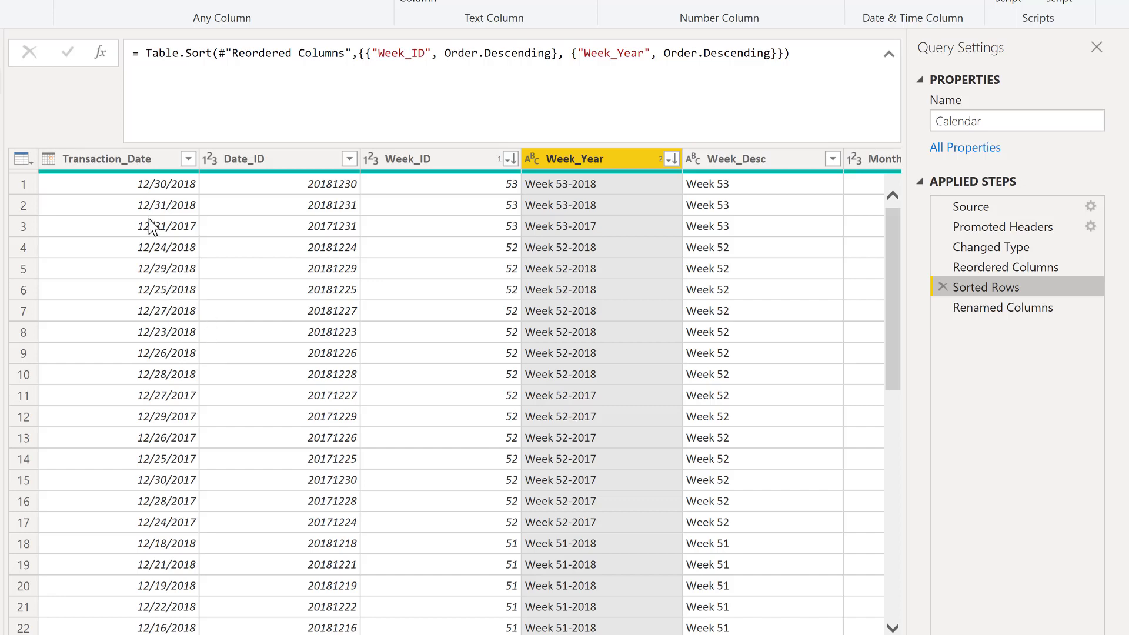
Step: Add Transaction_Date descending as the third key in Sorted Rows so 12/31/2018 tops the table
{"action": "left_click", "coordinate": [188, 158]}
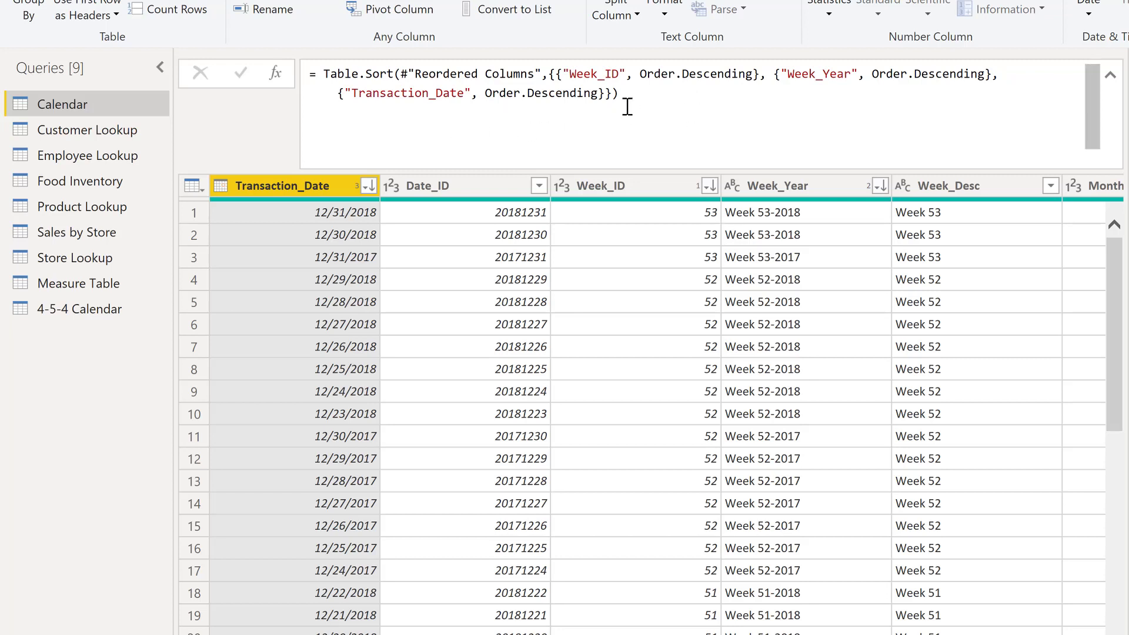
{"action": "mouse_move", "coordinate": [627, 101]}
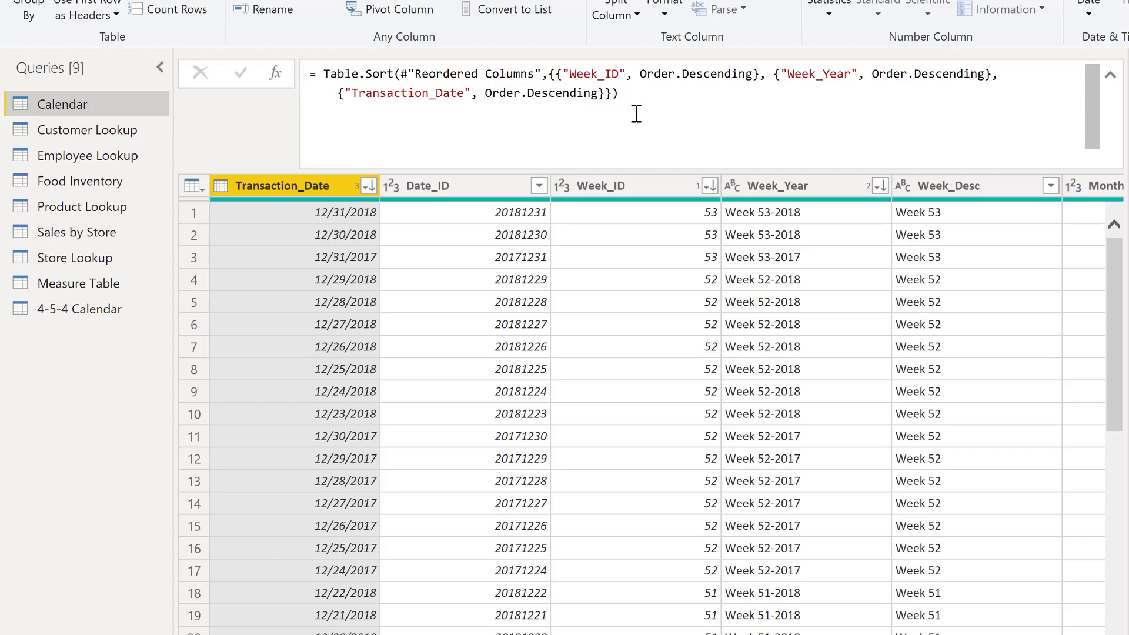
{"action": "mouse_move", "coordinate": [678, 105]}
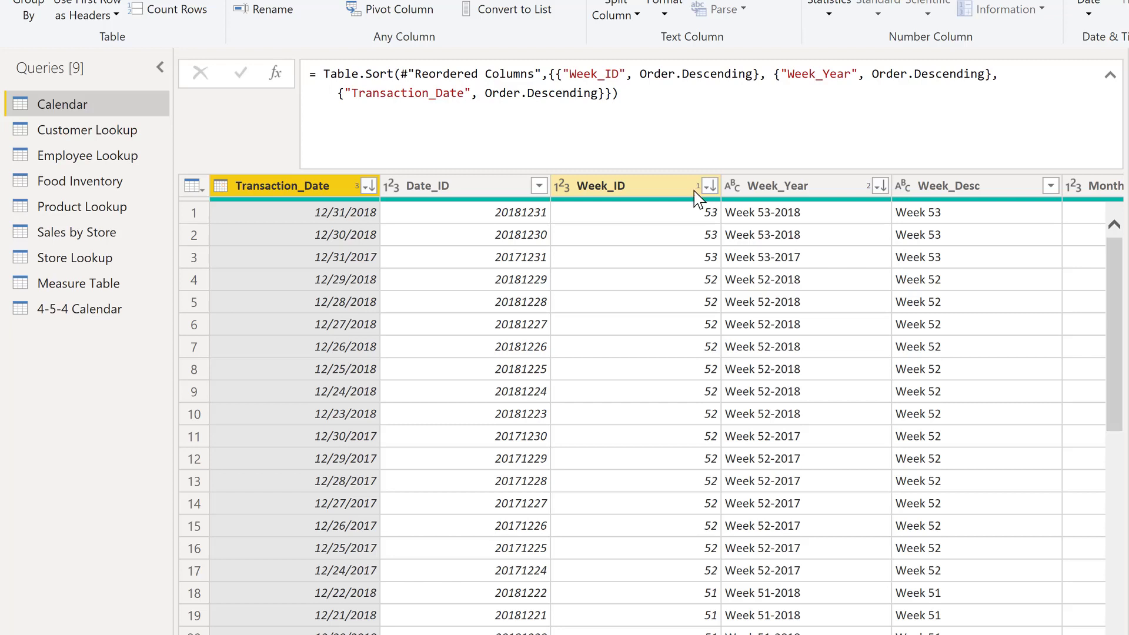
{"action": "mouse_move", "coordinate": [705, 198]}
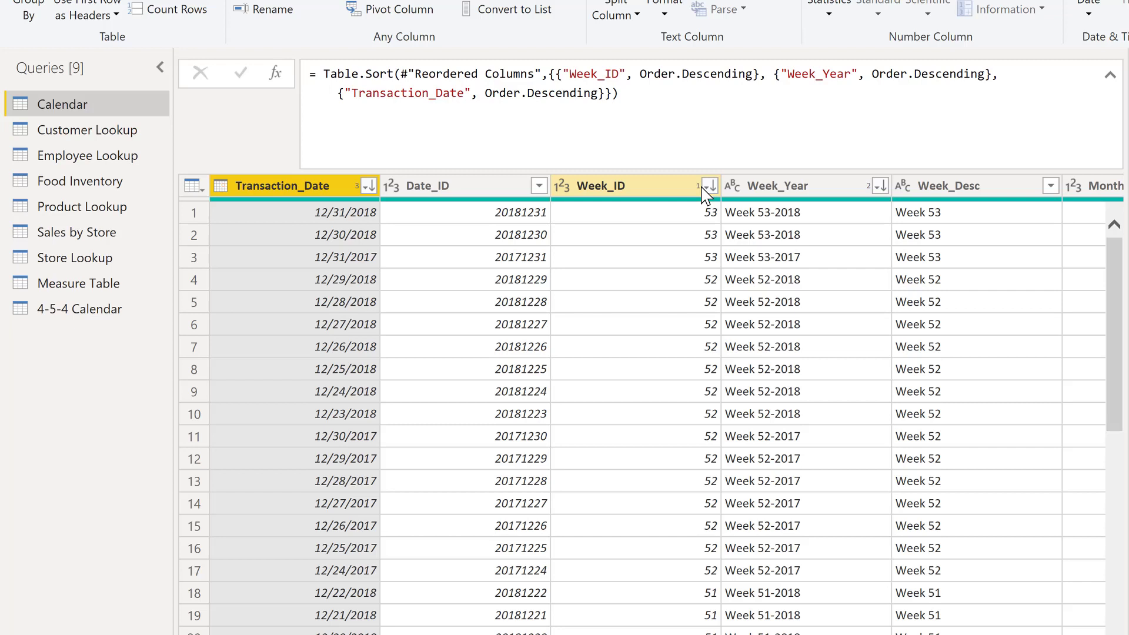
{"action": "mouse_move", "coordinate": [690, 201]}
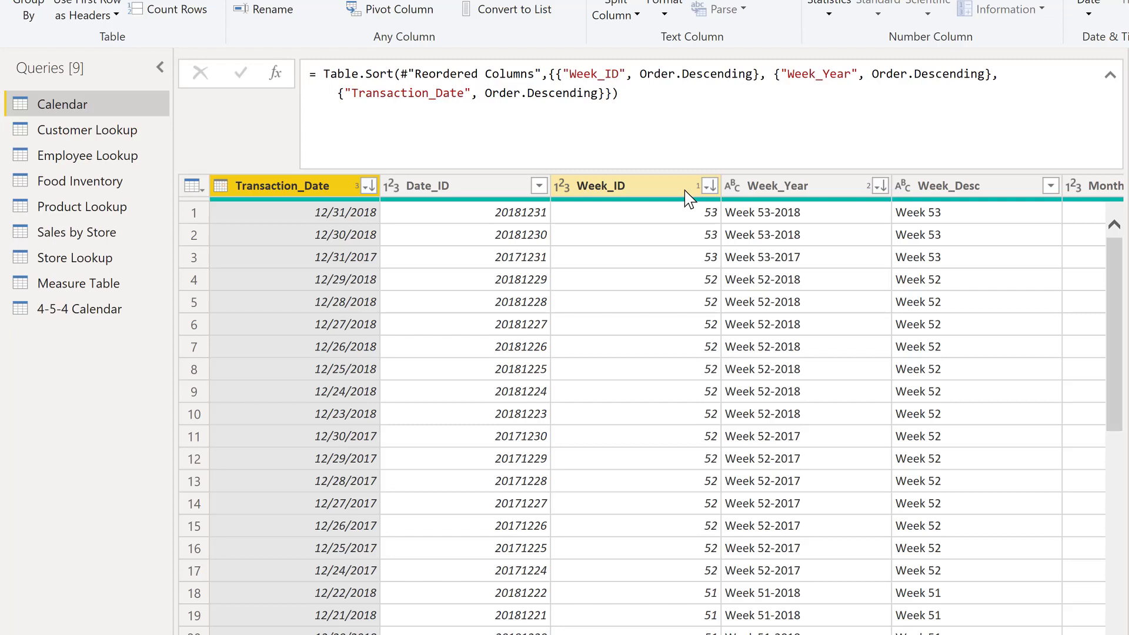
{"action": "mouse_move", "coordinate": [777, 197]}
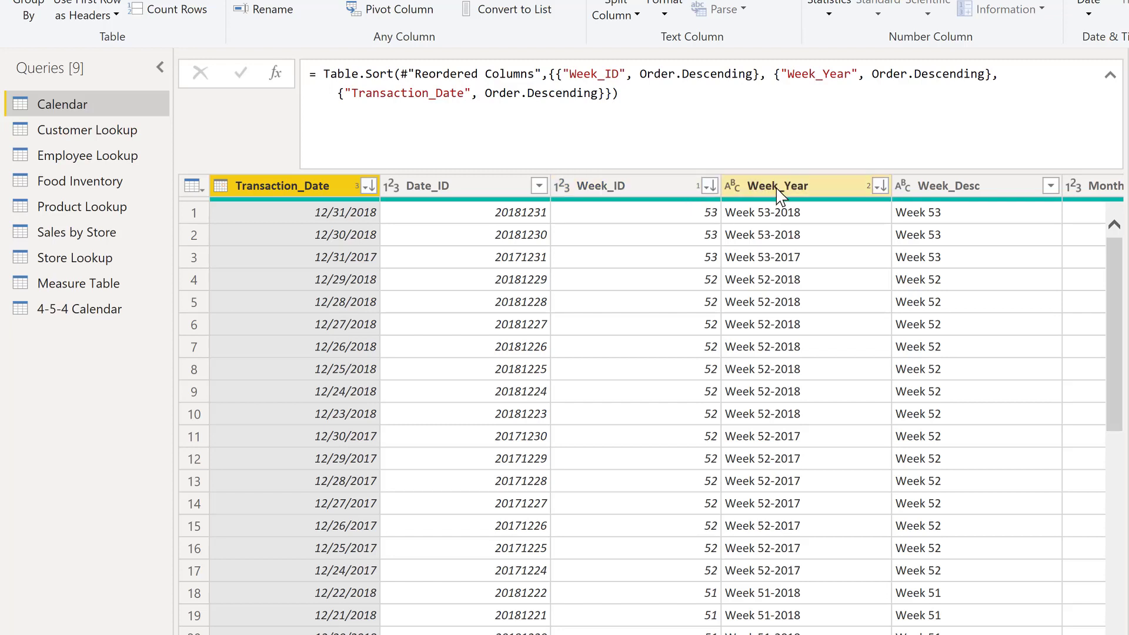